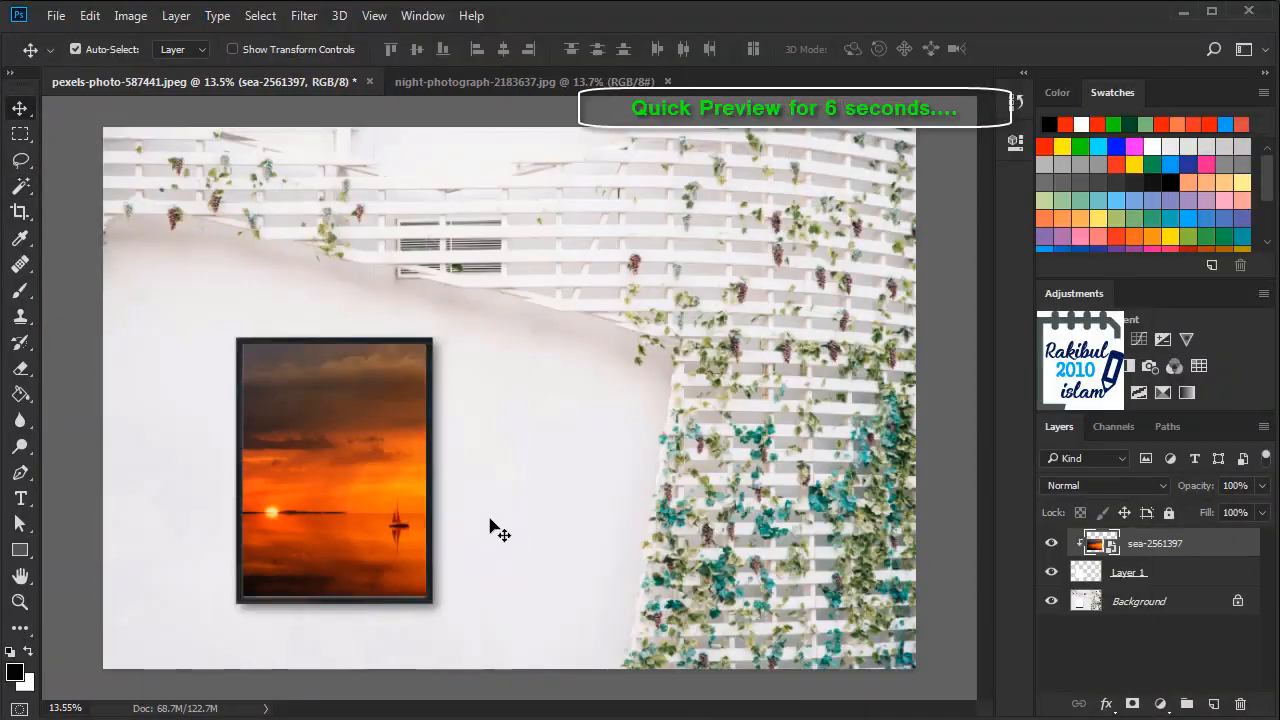
# Step: Preview the finished night-sky text result, then return to the wall photo with the empty frame
pyautogui.click(475, 81)
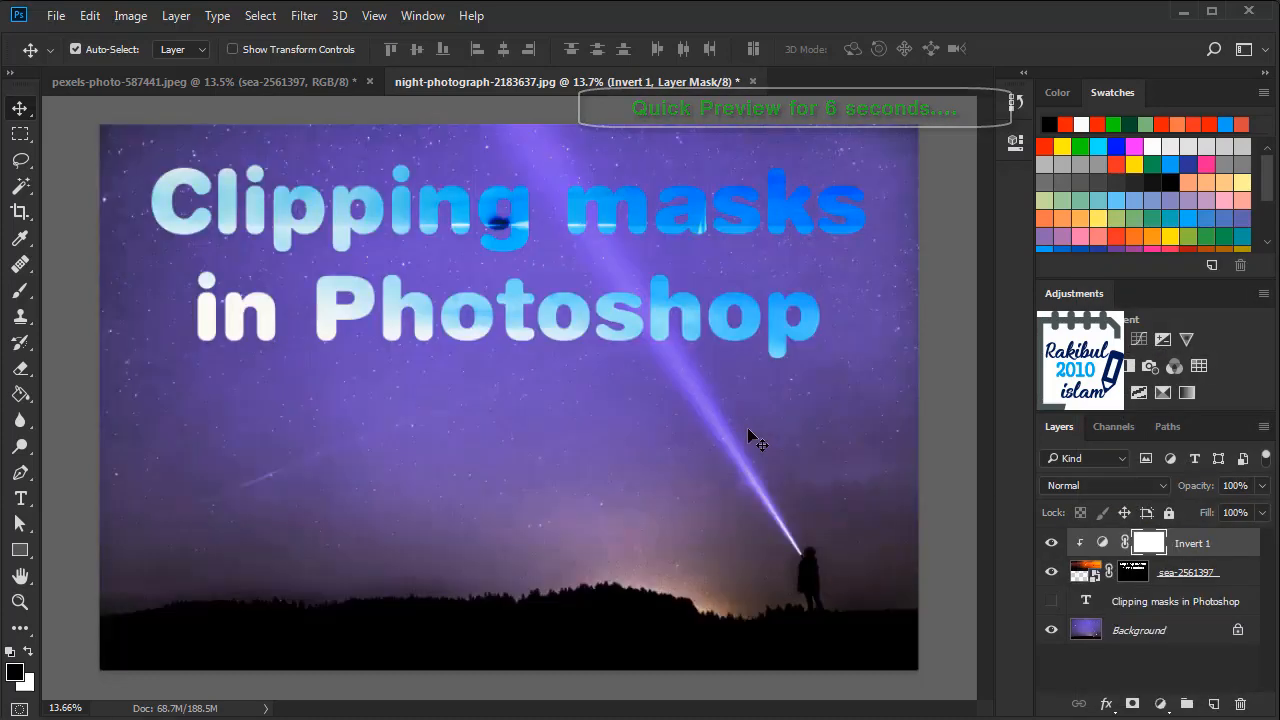
pyautogui.click(150, 81)
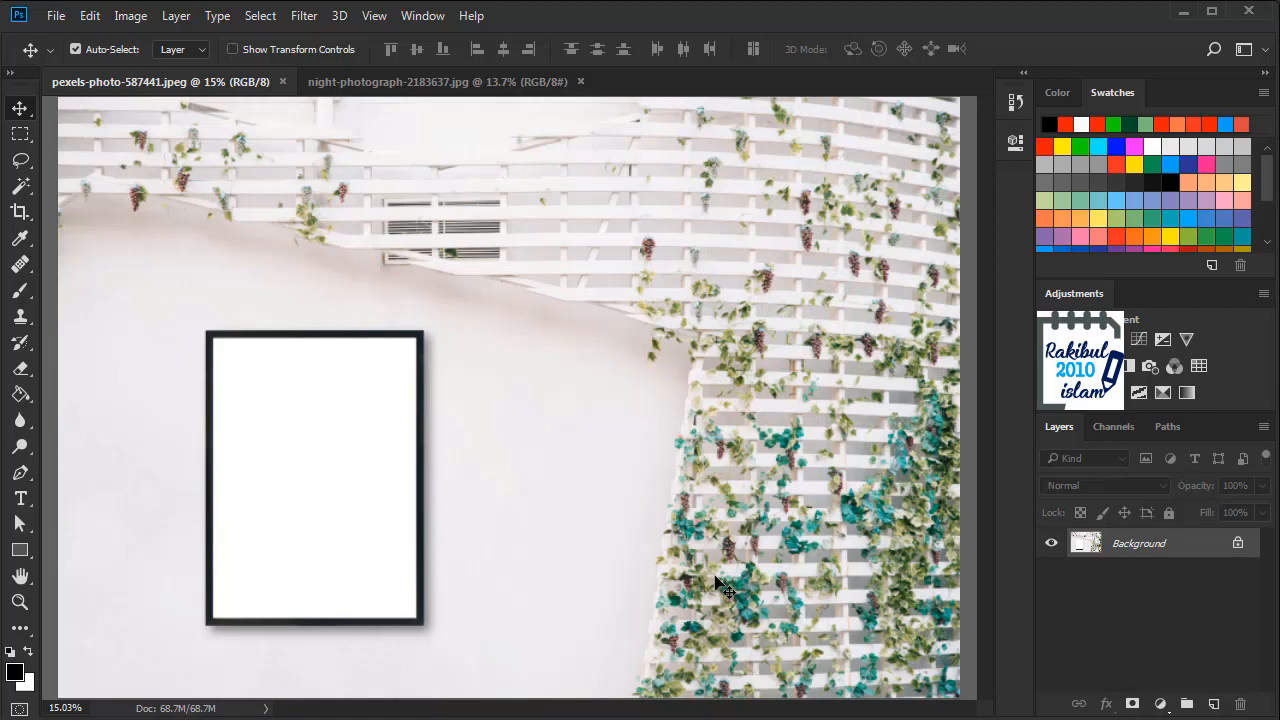
pyautogui.moveTo(523, 528)
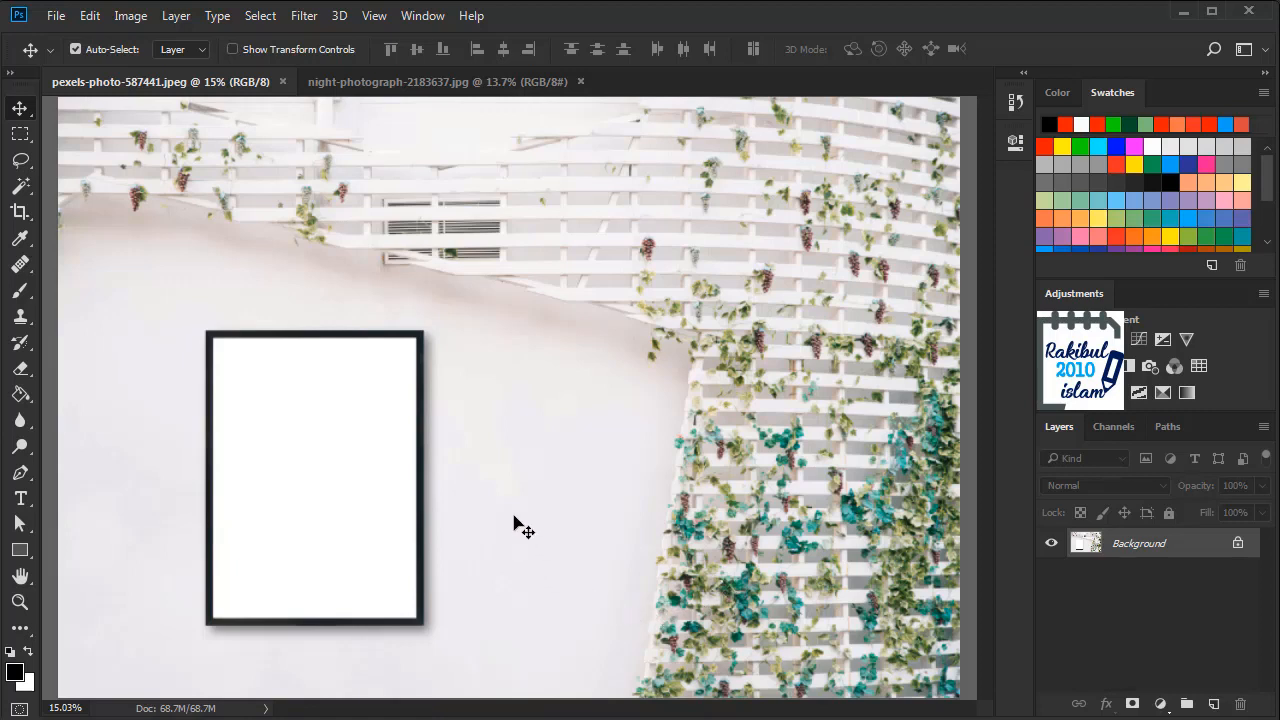
pyautogui.moveTo(383, 603)
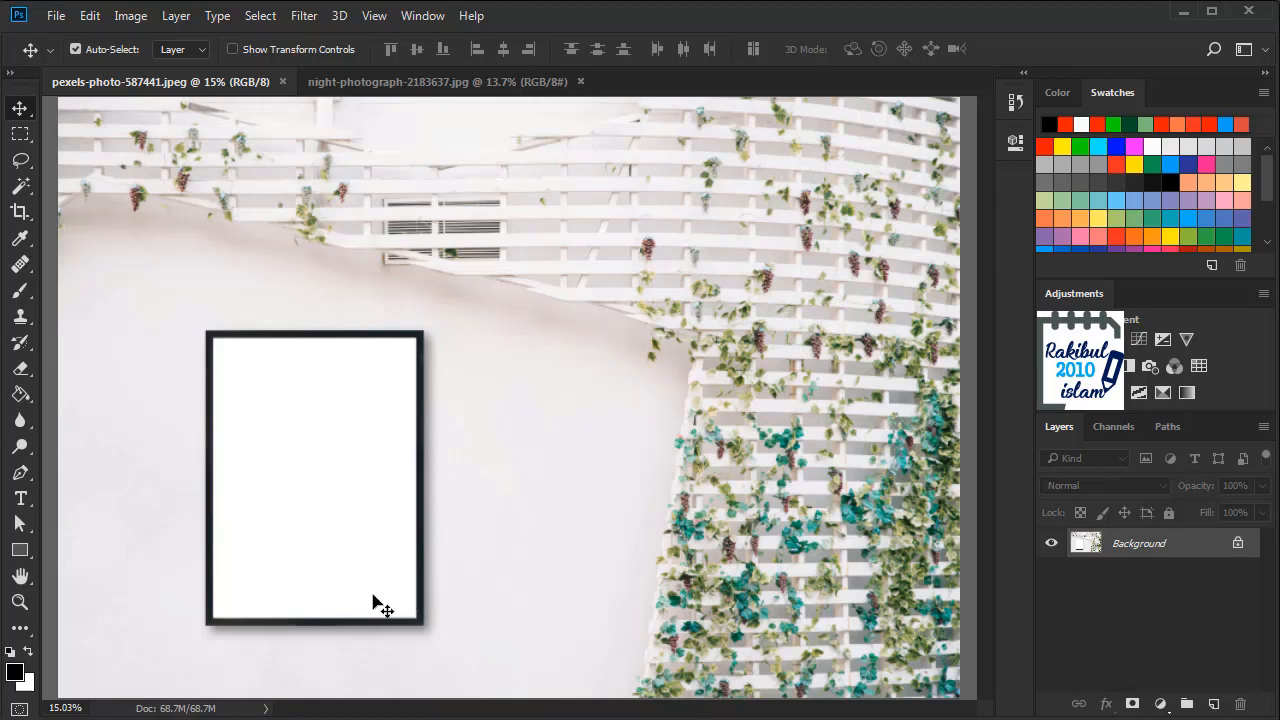
pyautogui.moveTo(345, 535)
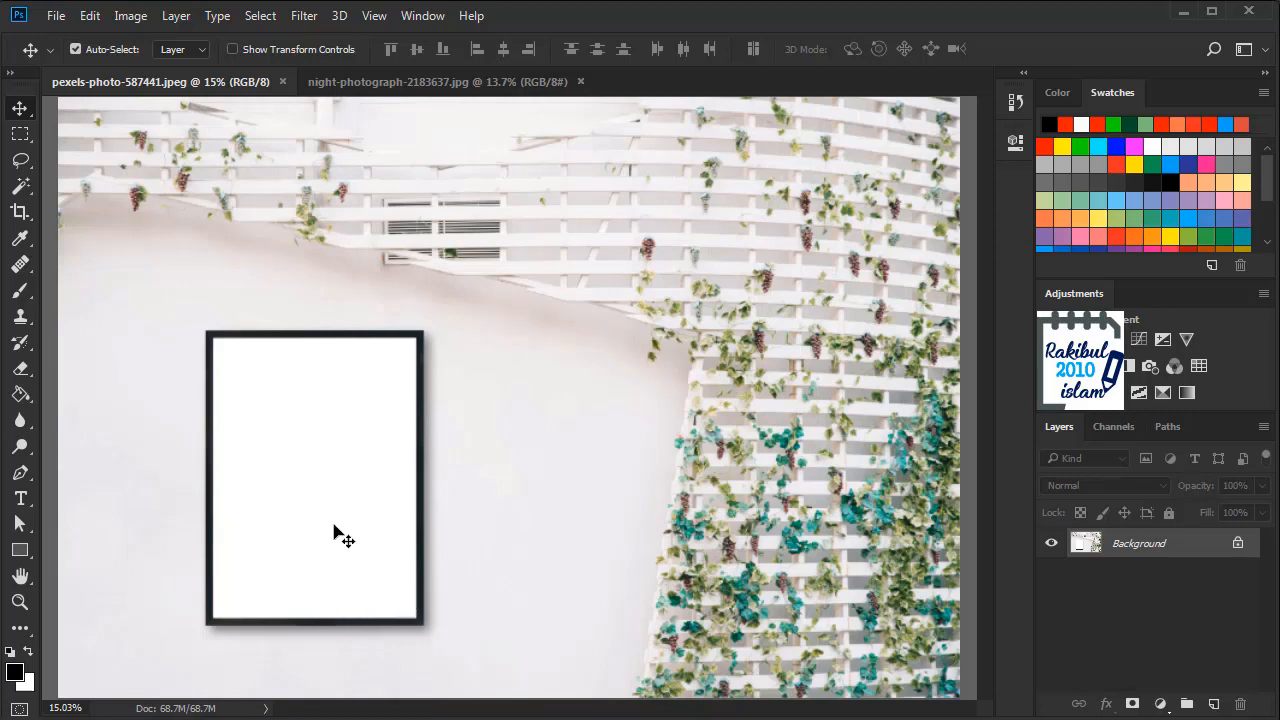
pyautogui.moveTo(441, 533)
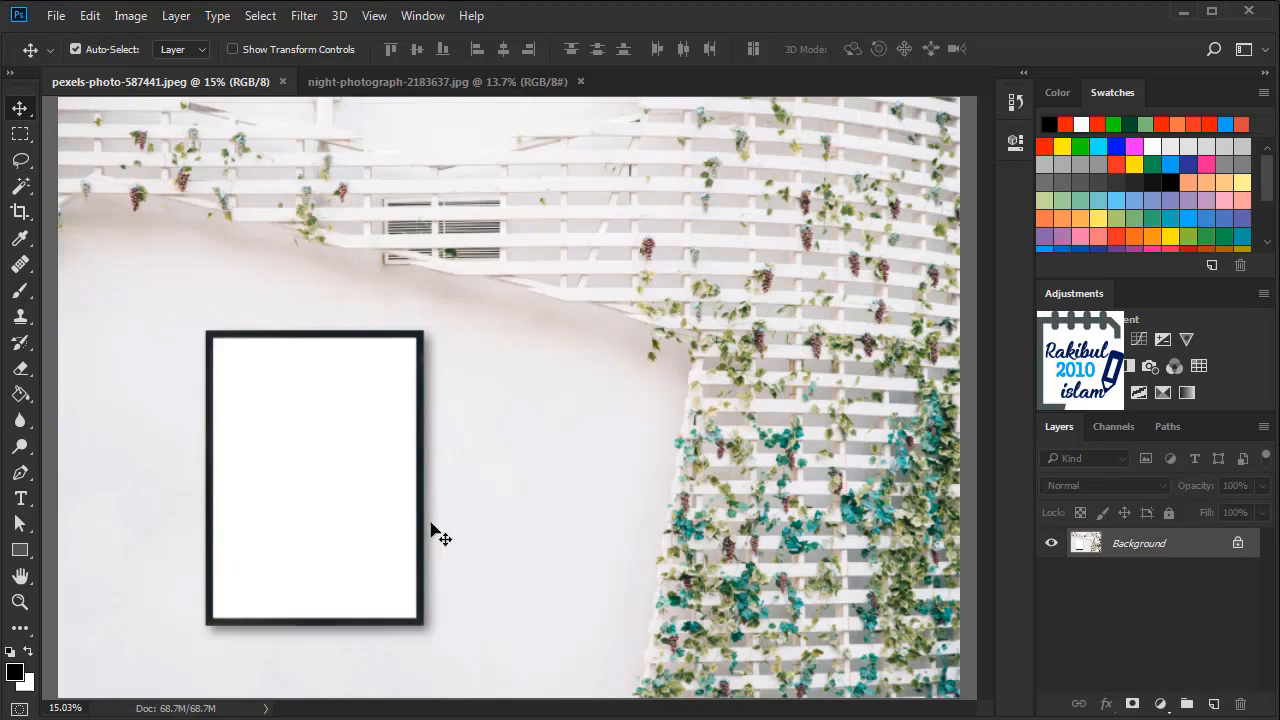
pyautogui.moveTo(480, 638)
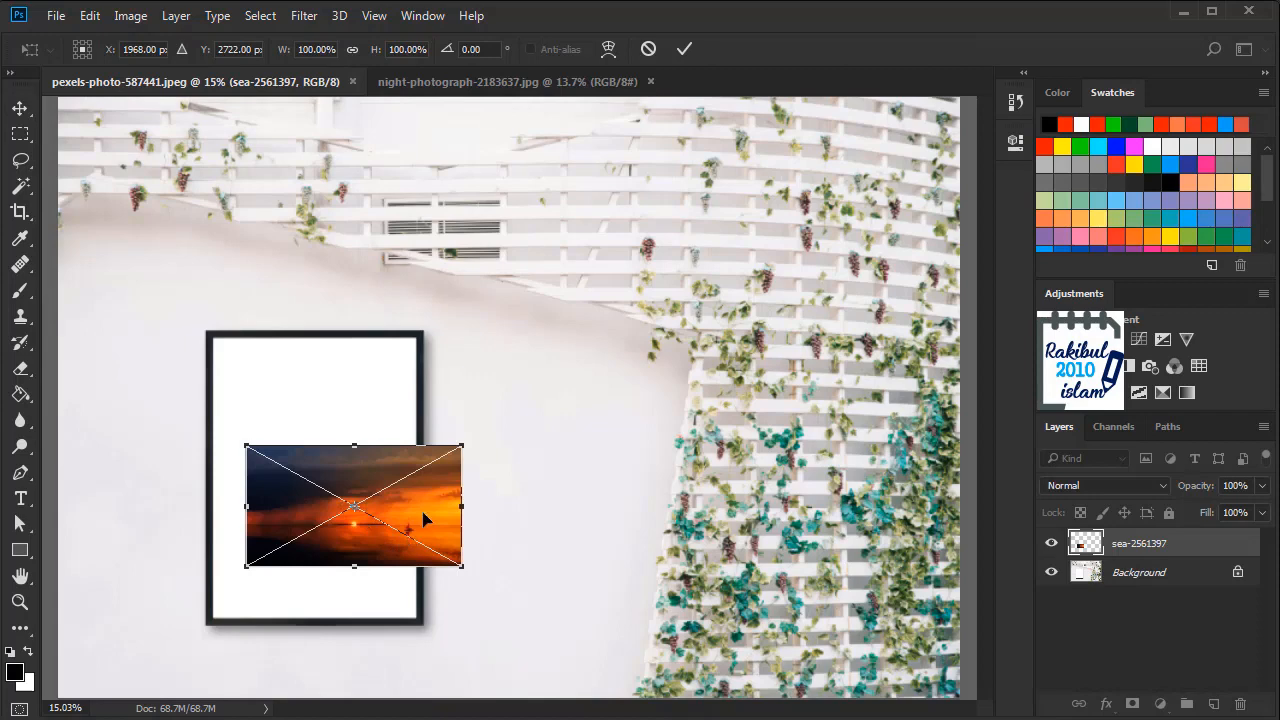
# Step: Move the sunset image over the frame's top-left and enlarge it to cover the frame
pyautogui.moveTo(353, 507); pyautogui.dragTo(273, 397)
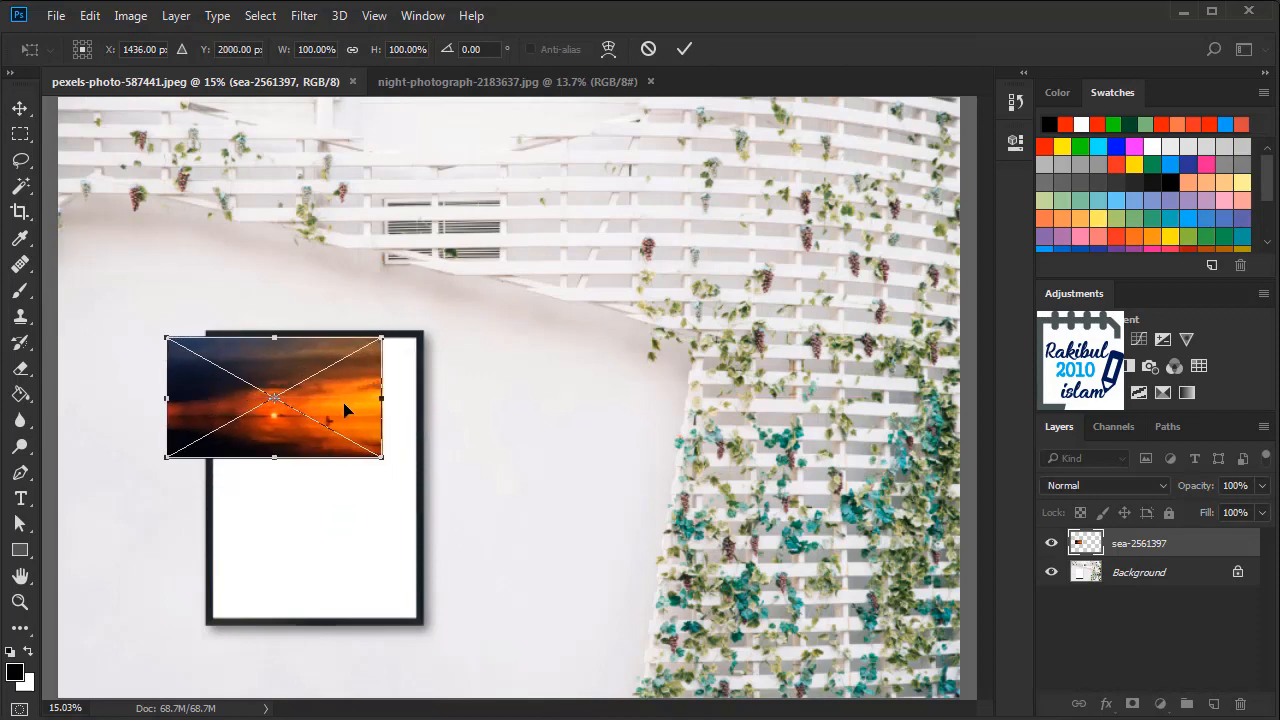
pyautogui.moveTo(381, 459); pyautogui.dragTo(401, 476)
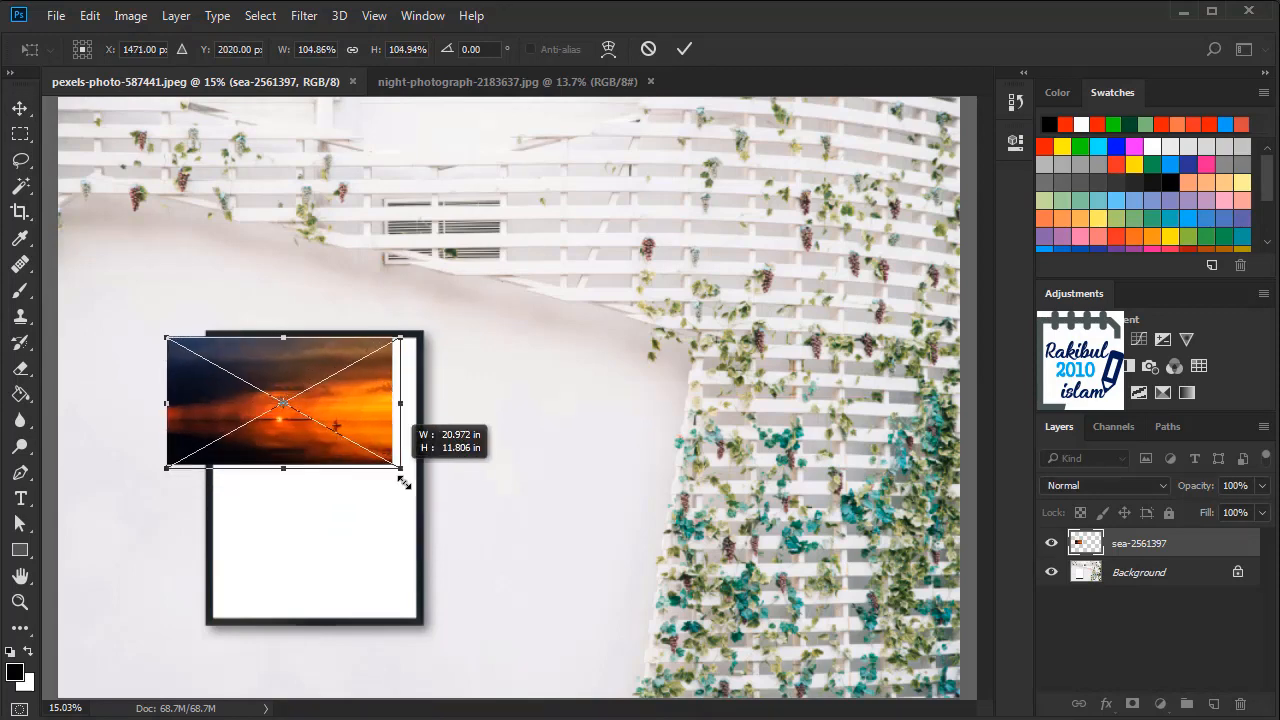
pyautogui.moveTo(400, 470); pyautogui.dragTo(705, 640)
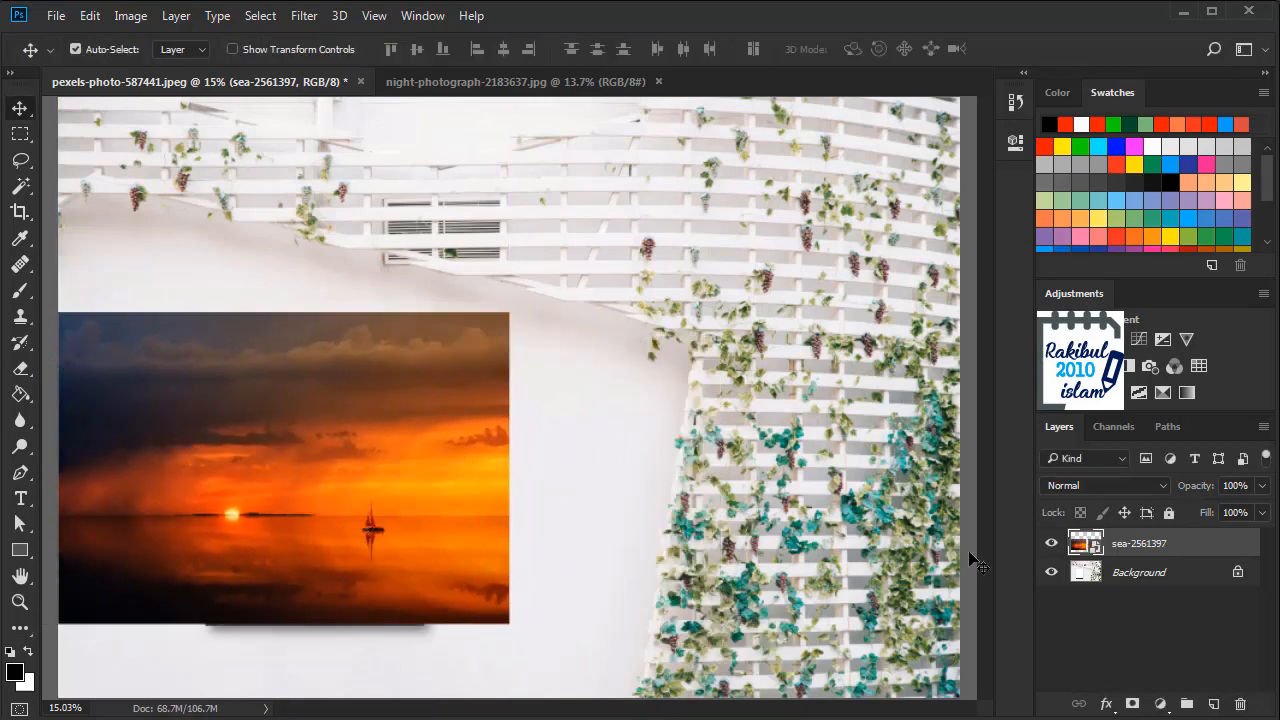
# Step: Hide the sunset layer and select the white interior of the frame on Background
pyautogui.click(1050, 543)
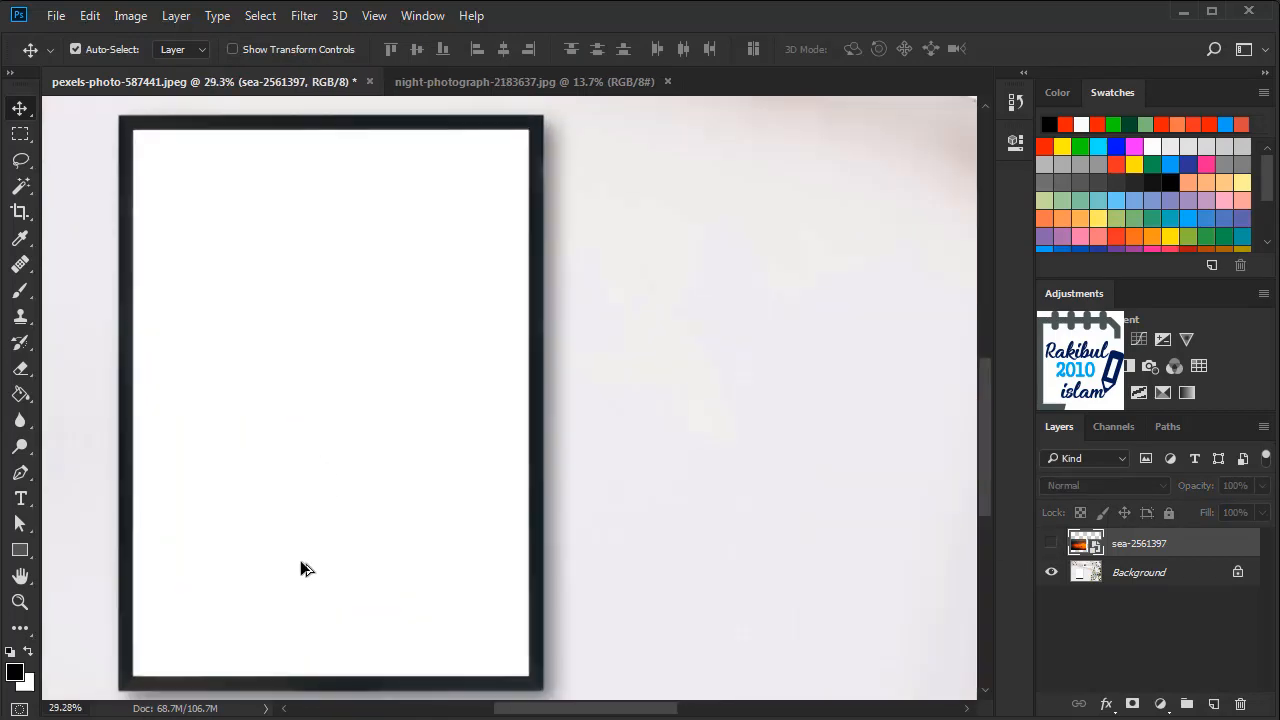
pyautogui.moveTo(700, 450)
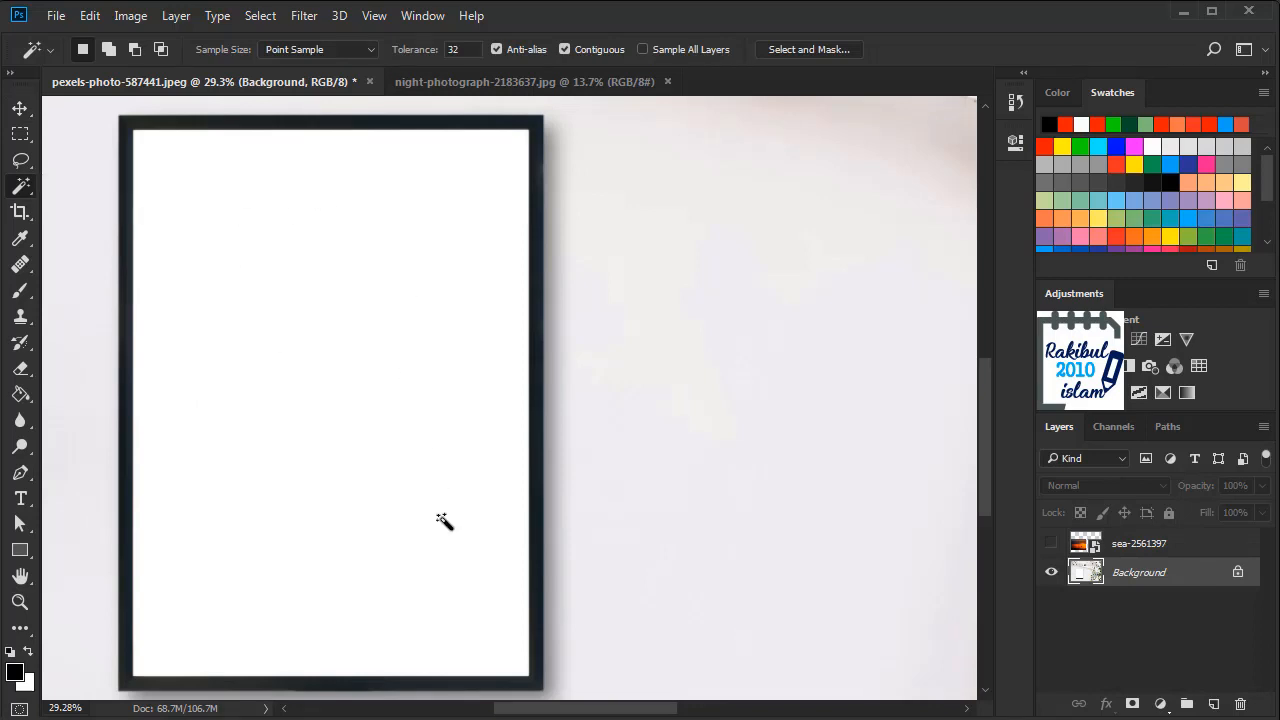
pyautogui.click(444, 521)
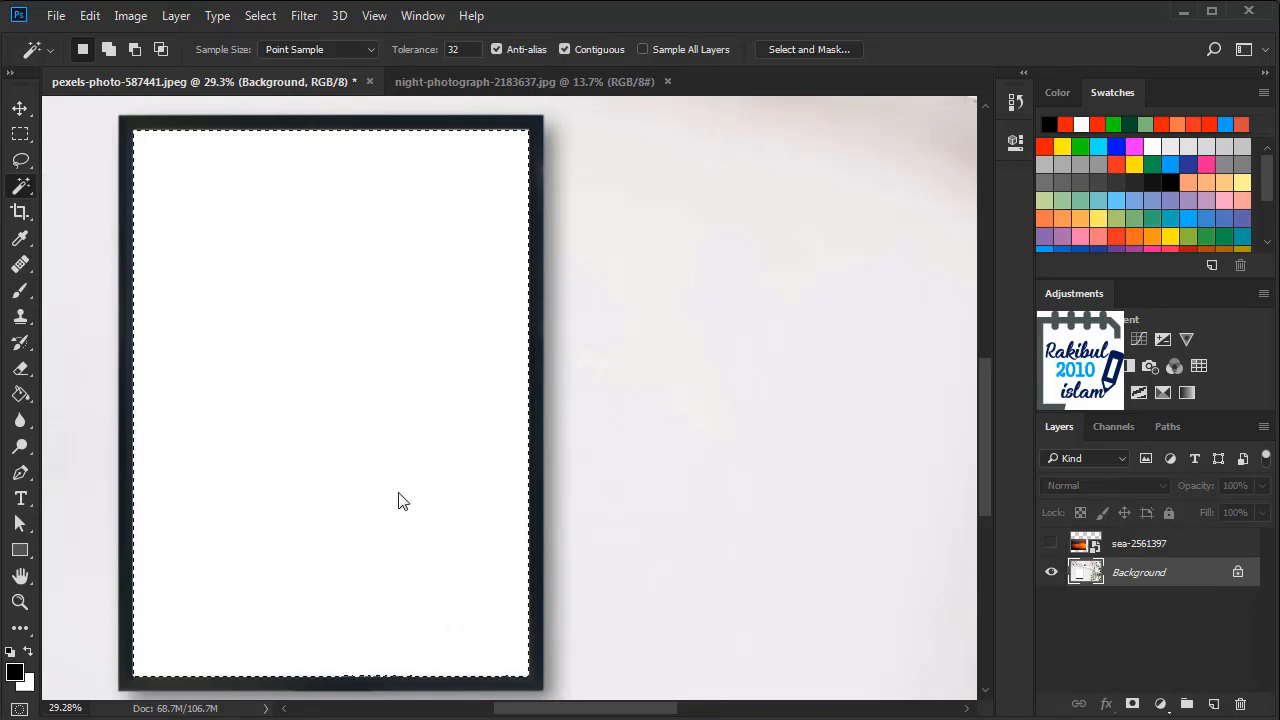
pyautogui.moveTo(443, 370)
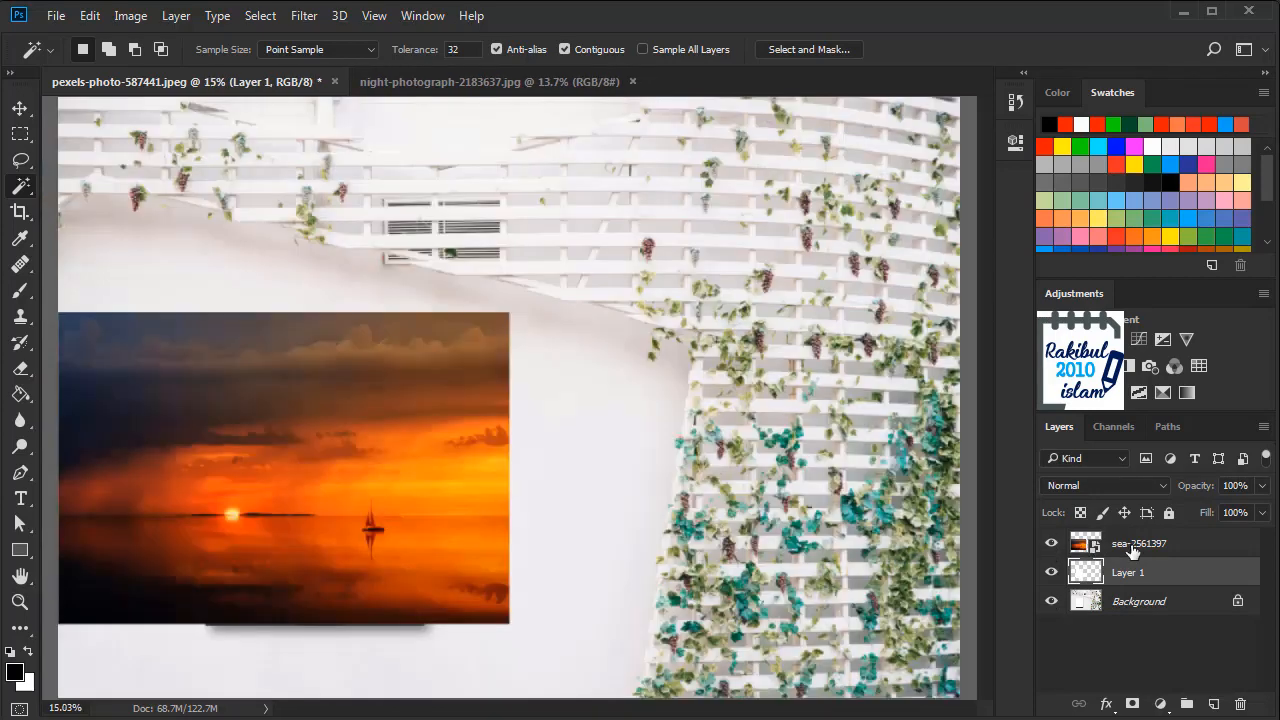
# Step: Clip the sea-2561397 layer to the frame-interior Layer 1 with Create Clipping Mask
pyautogui.rightClick(1140, 543)
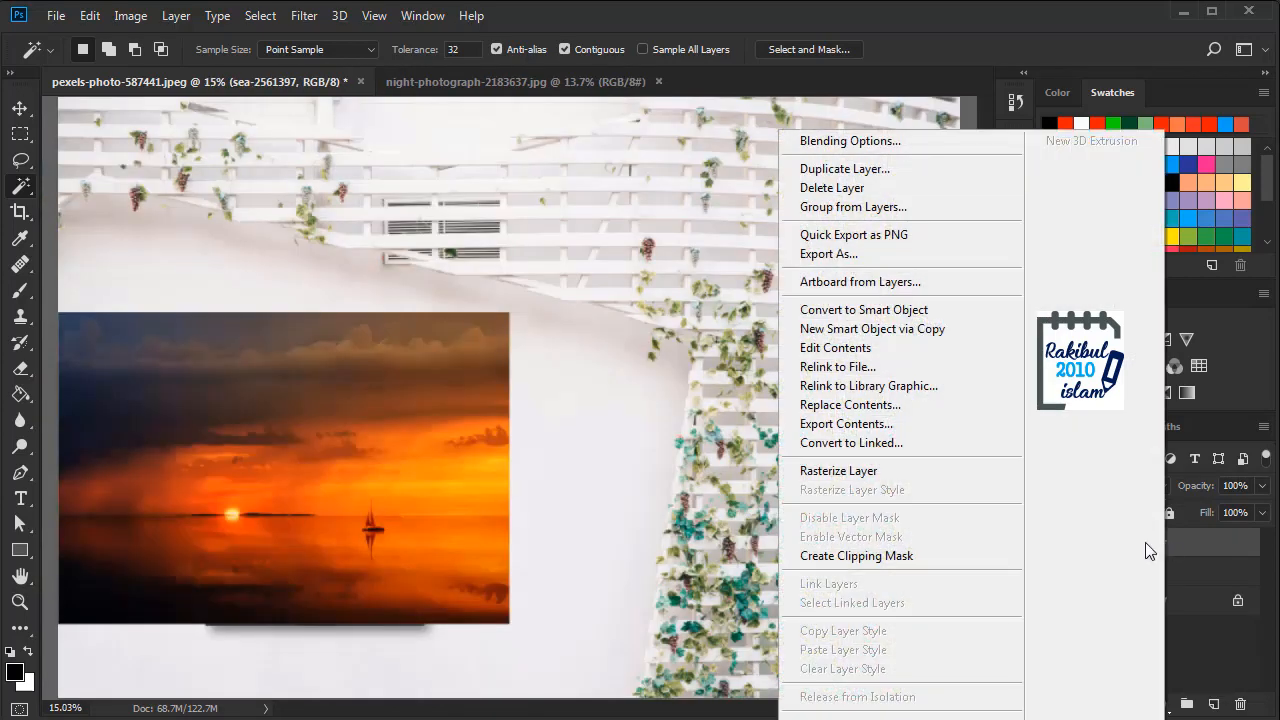
pyautogui.moveTo(895, 568)
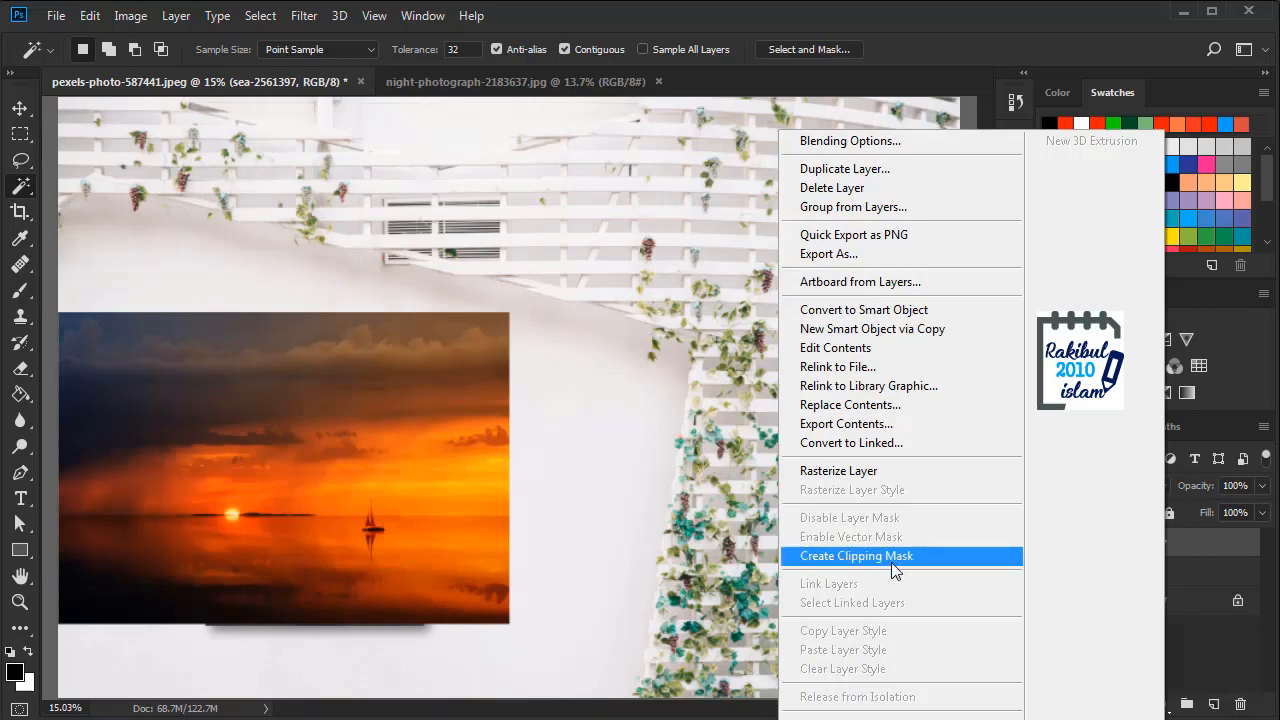
pyautogui.moveTo(902, 570)
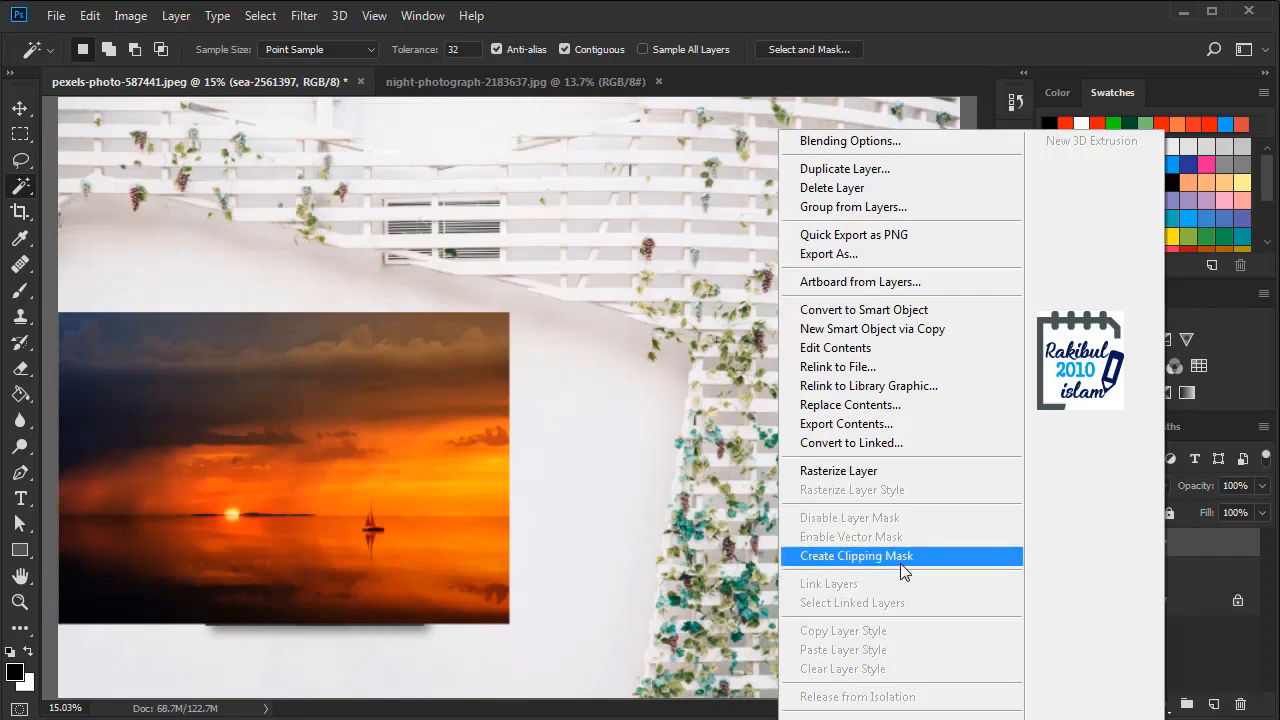
pyautogui.click(856, 555)
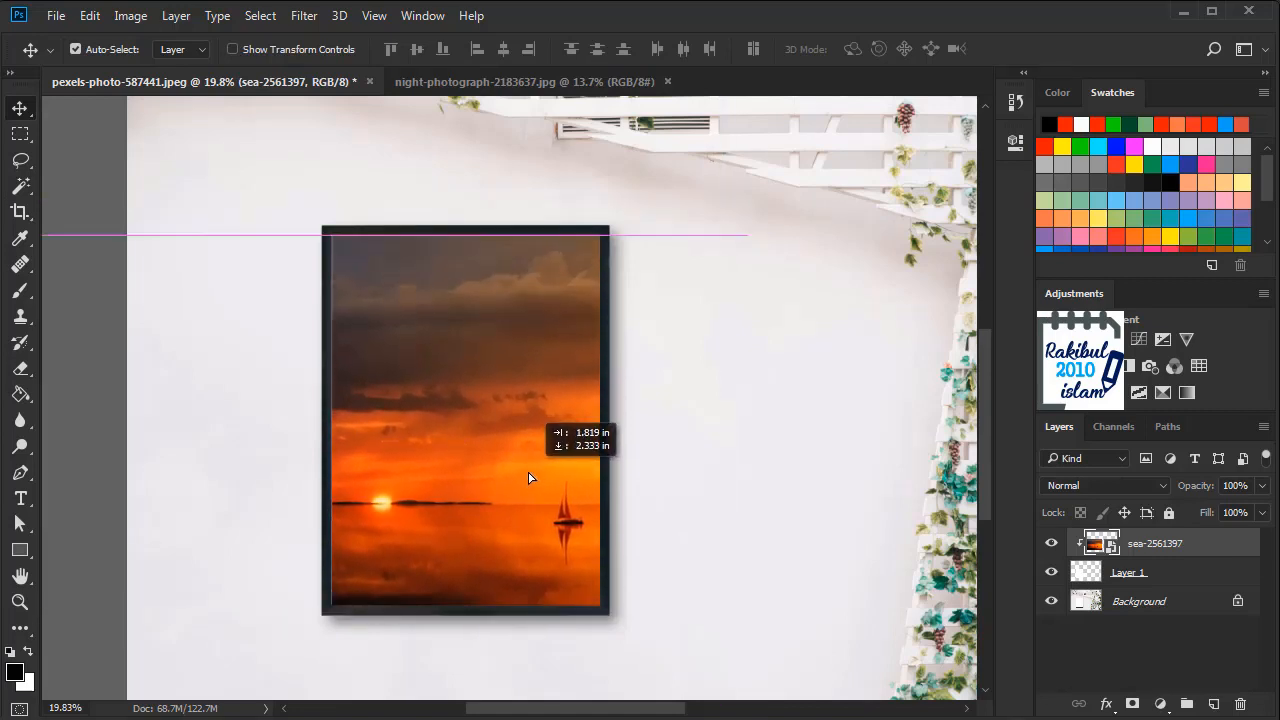
# Step: Reposition the clipped sunset so it sits neatly within the frame
pyautogui.moveTo(530, 478); pyautogui.dragTo(520, 463)
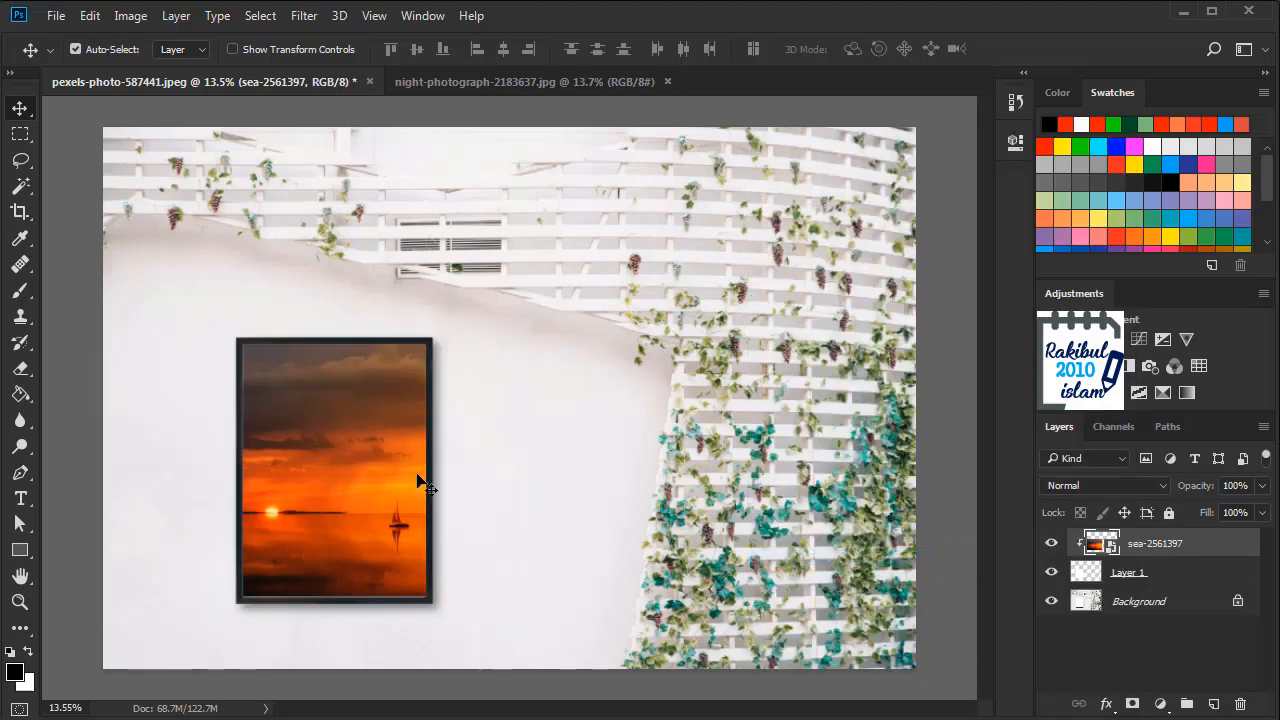
pyautogui.moveTo(500, 530)
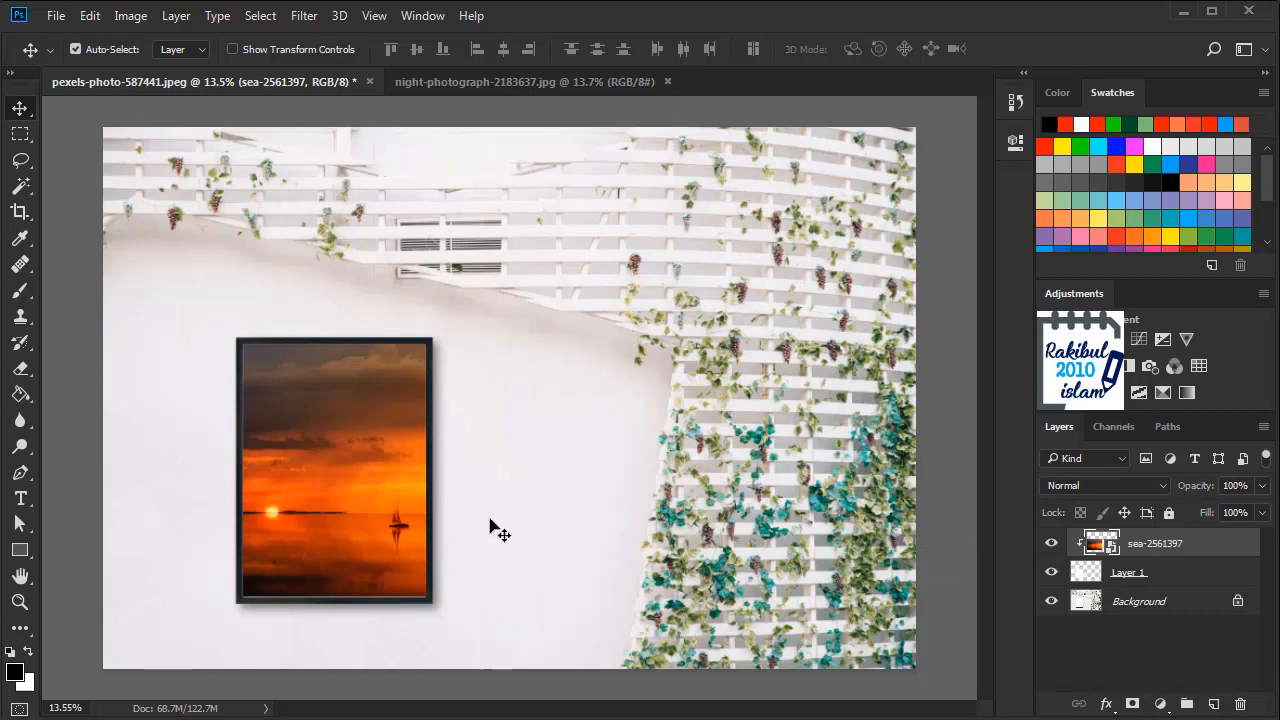
pyautogui.moveTo(480, 615)
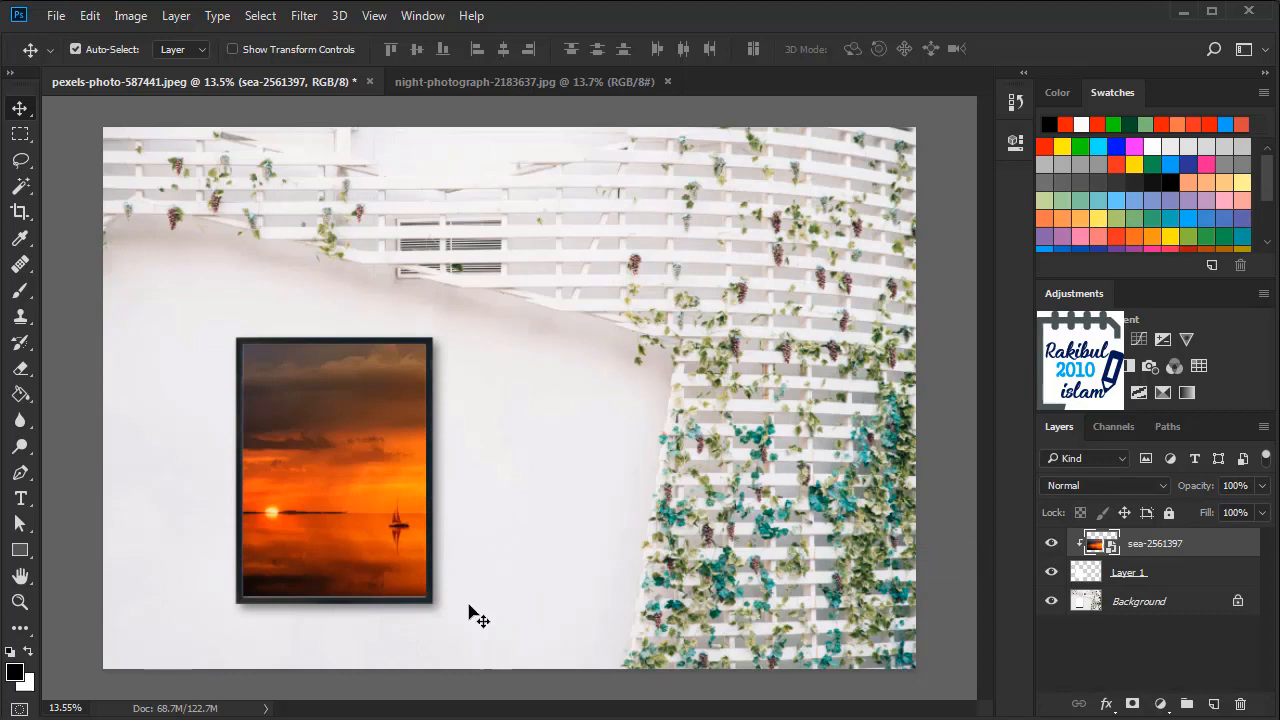
pyautogui.moveTo(445, 550)
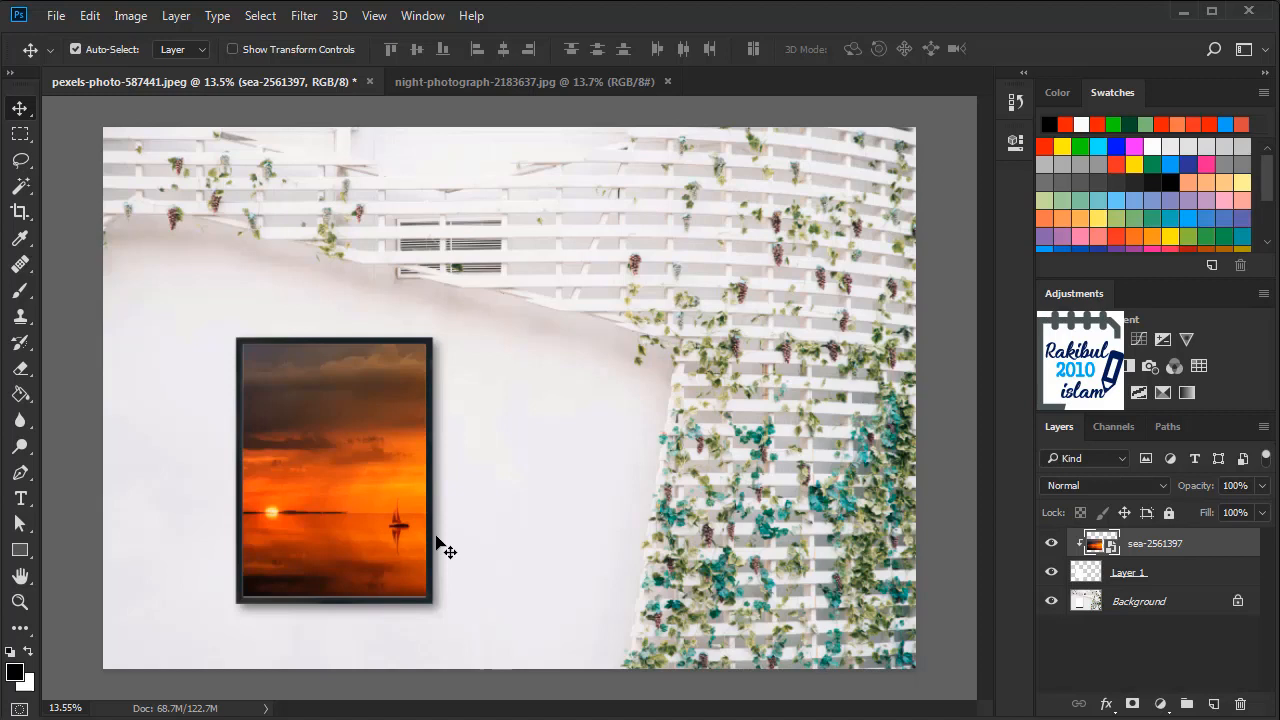
# Step: Add 'Clipping mask' text to the night-sky photo and move it into place
pyautogui.click(525, 81)
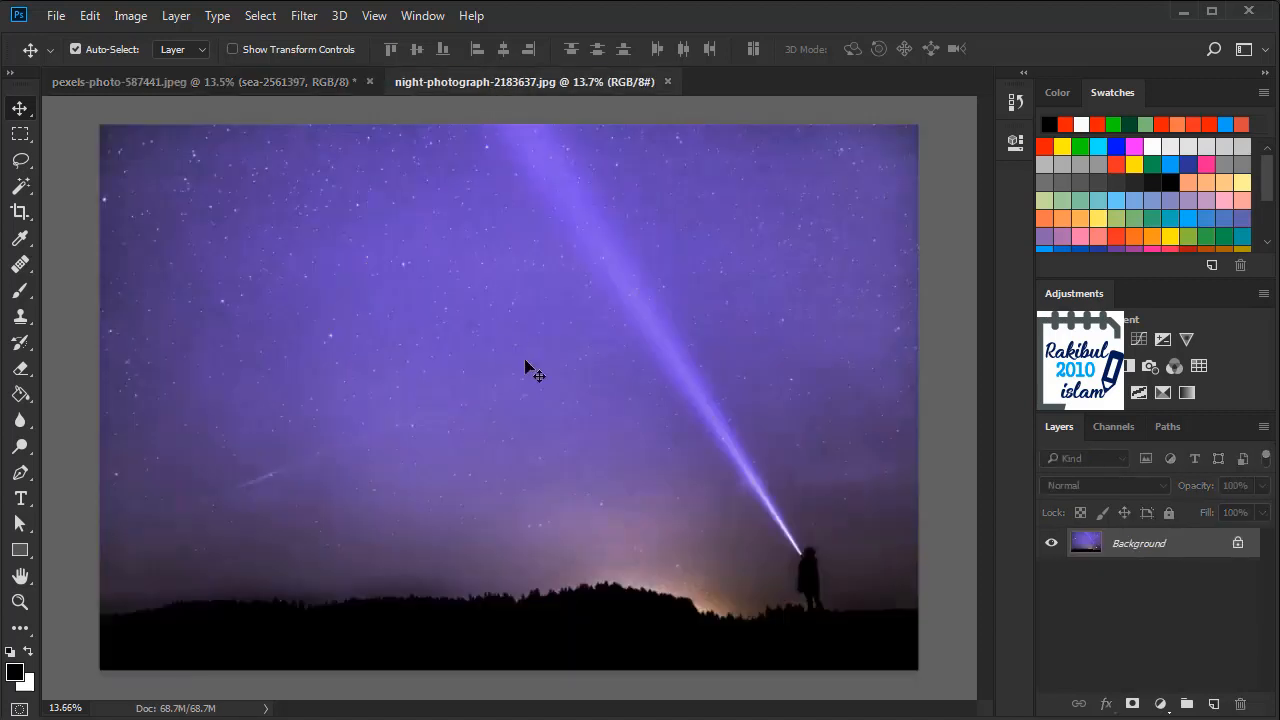
pyautogui.moveTo(430, 385)
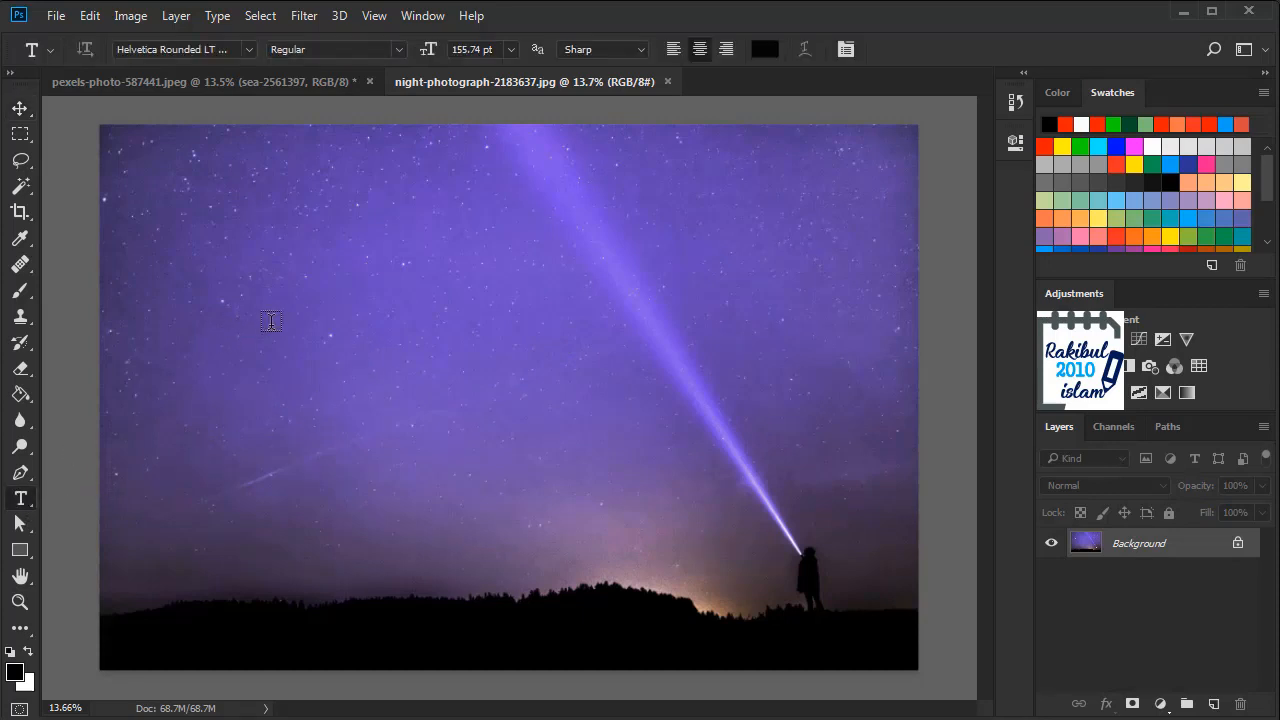
pyautogui.click(280, 320)
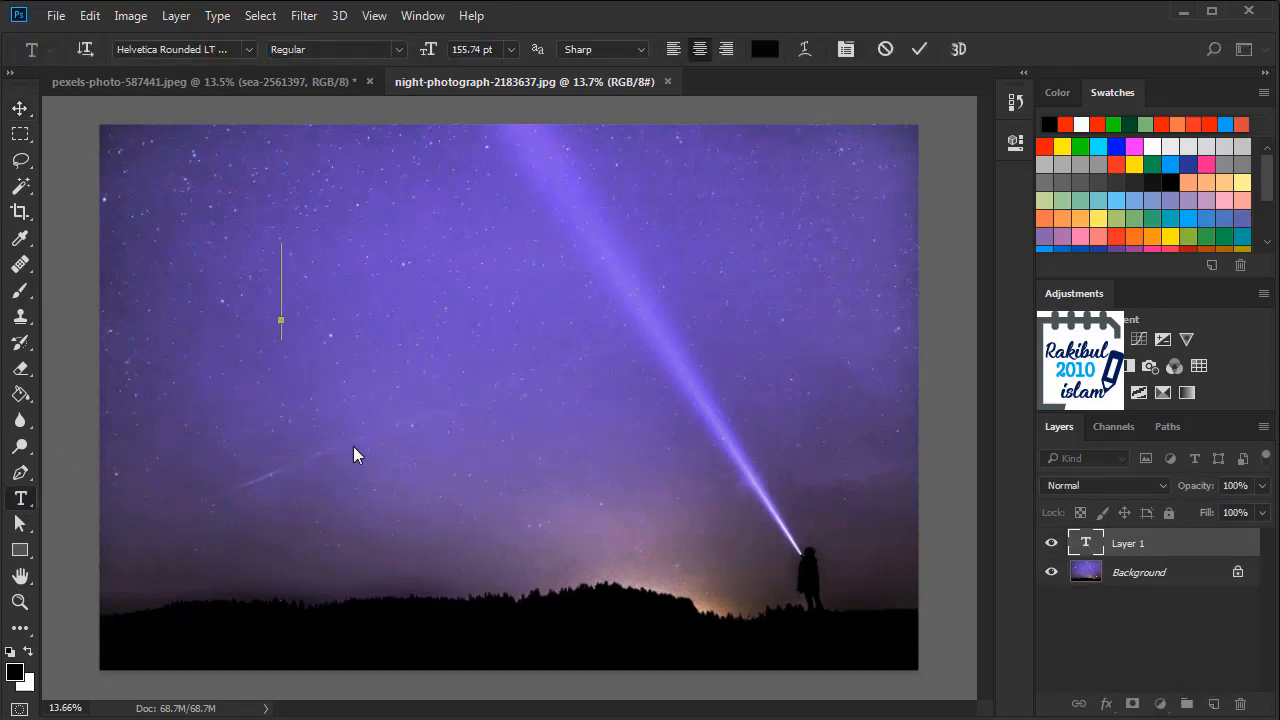
pyautogui.write('Clipping mask')
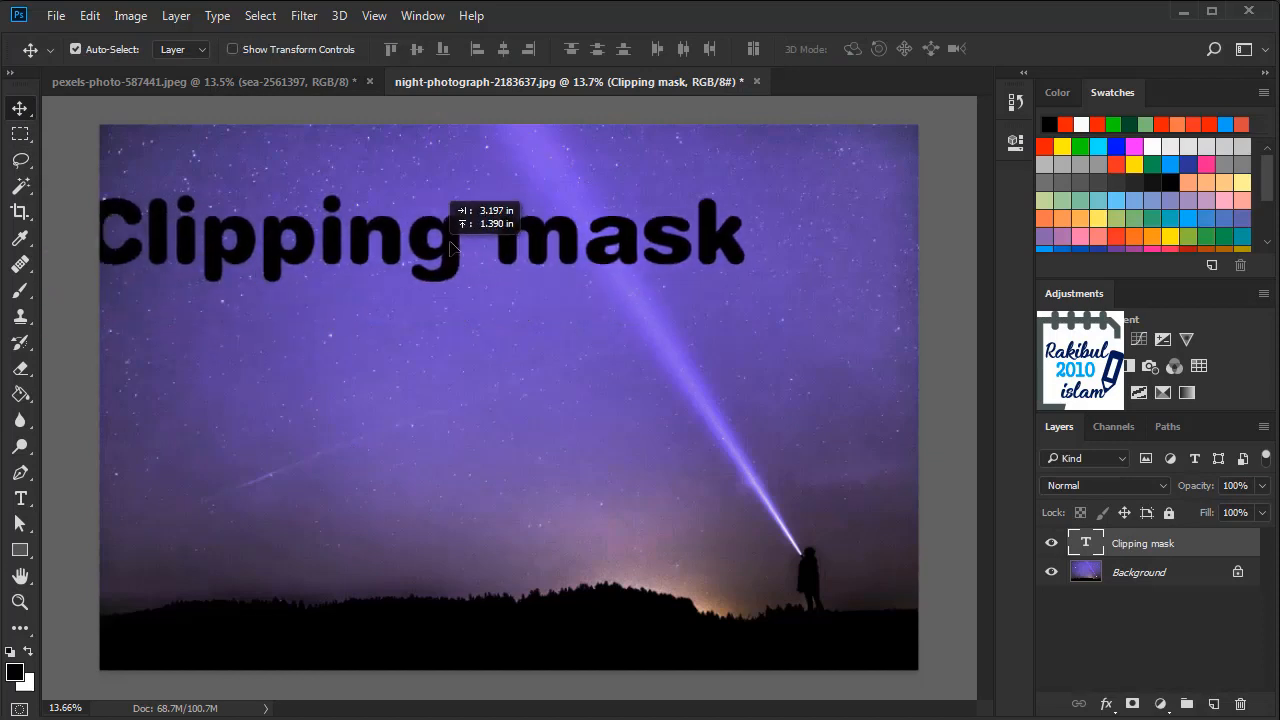
pyautogui.moveTo(450, 248); pyautogui.dragTo(530, 225)
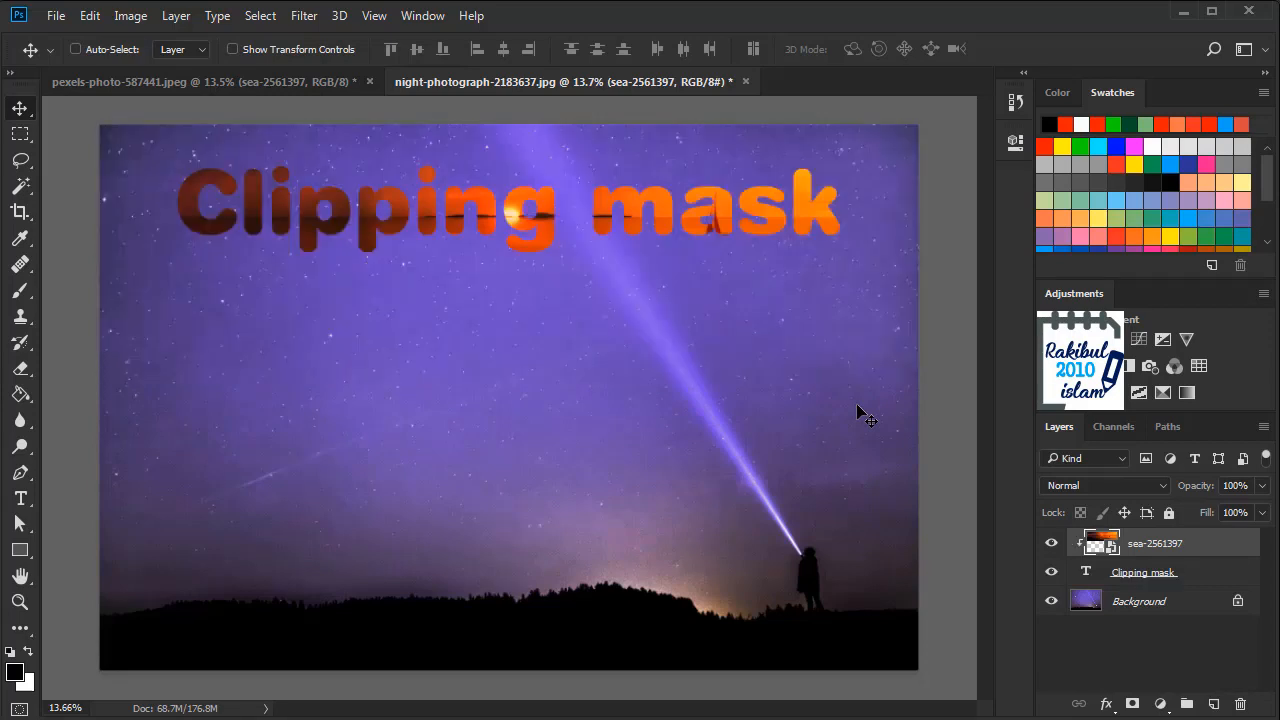
# Step: Temporarily release the sunset layer's clipping from the text to demonstrate the effect
pyautogui.click(75, 49)
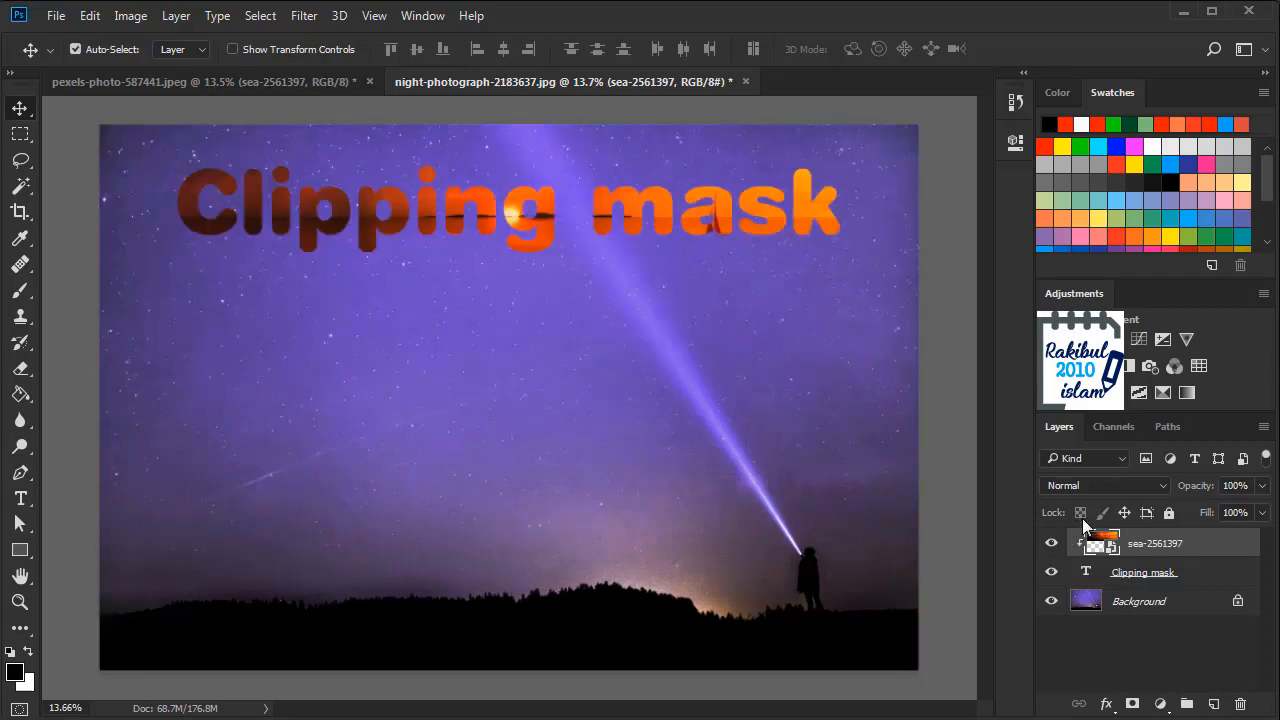
pyautogui.moveTo(1124, 566)
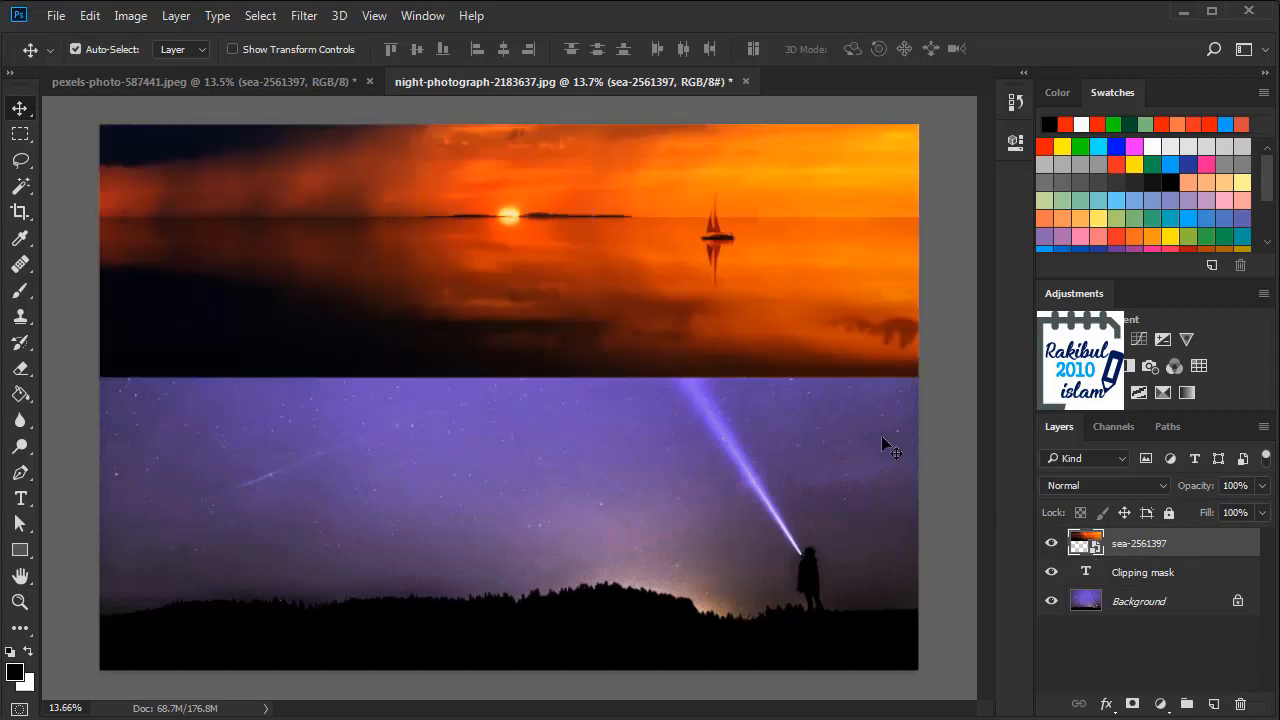
pyautogui.moveTo(843, 458)
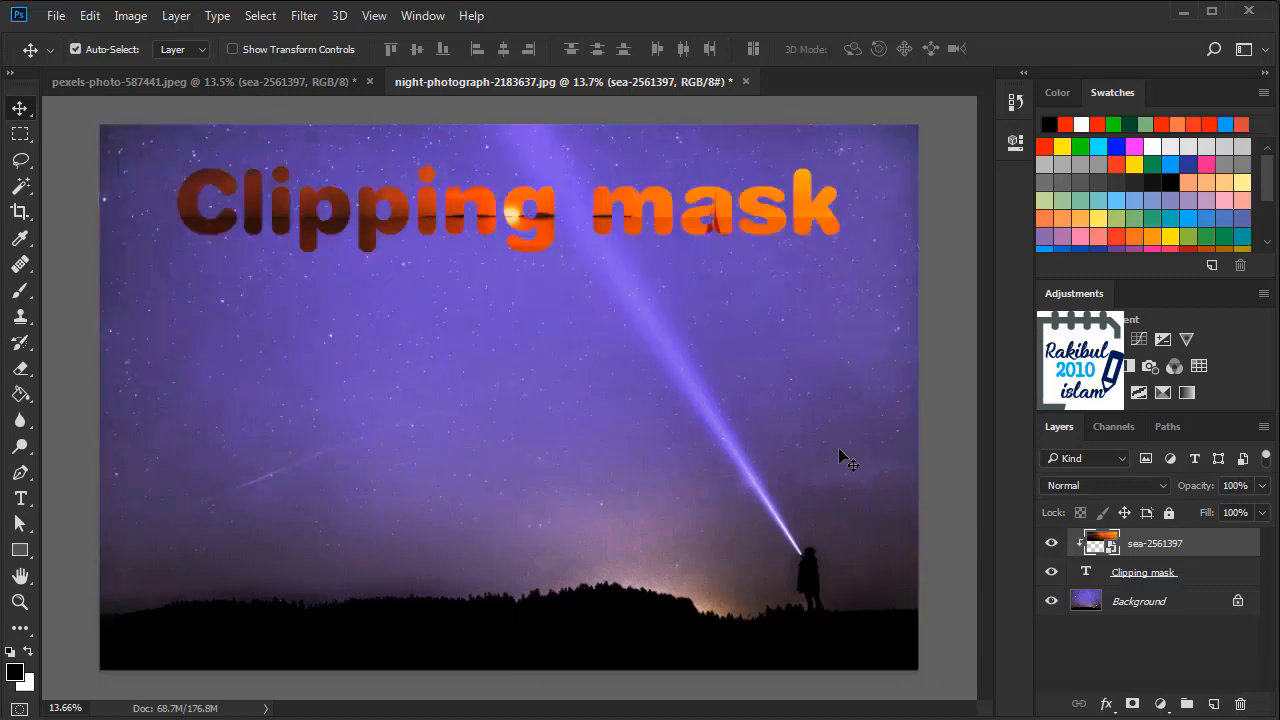
pyautogui.moveTo(752, 242)
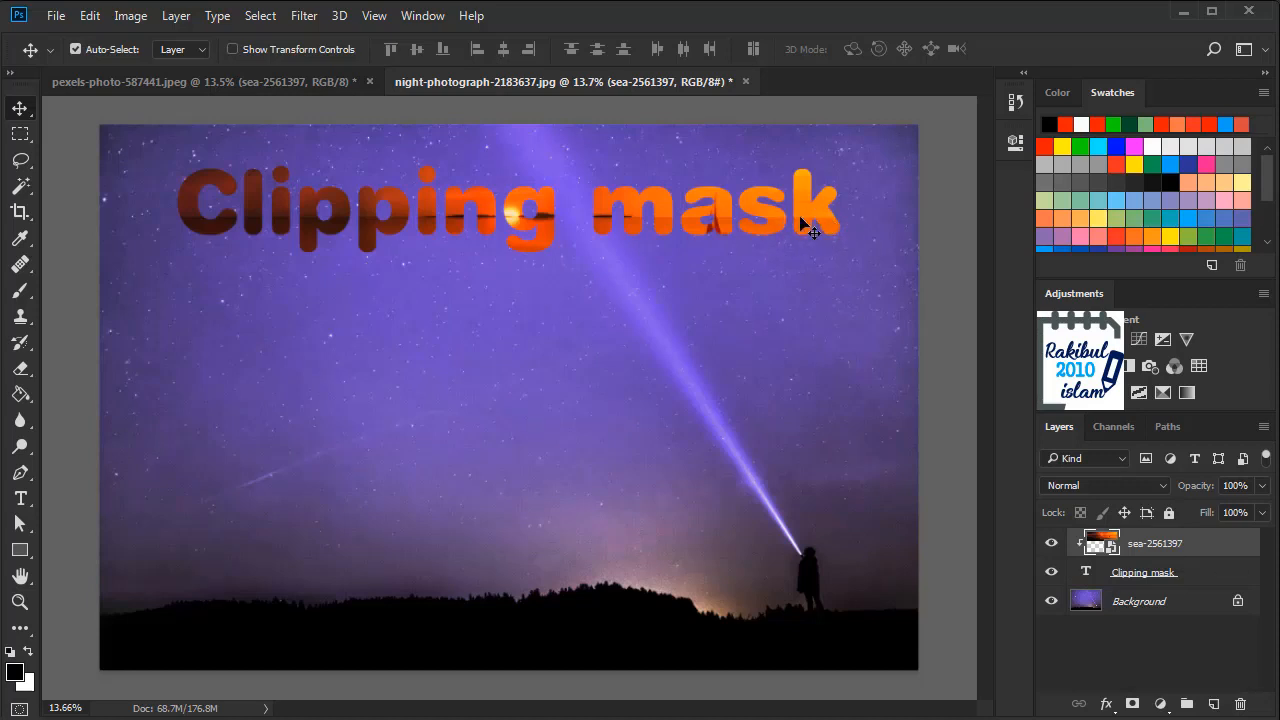
pyautogui.moveTo(118, 360)
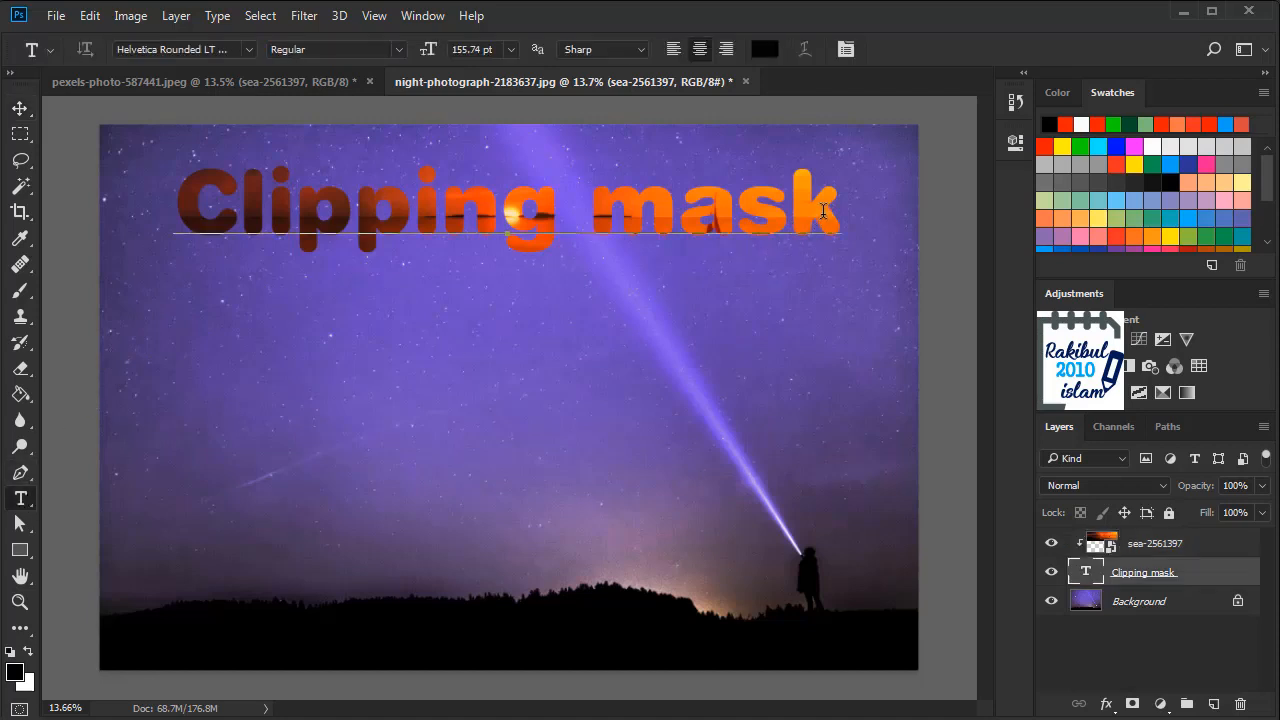
# Step: Extend the title to 'Clipping masks' with 'in Photoshop' on a second line, and commit
pyautogui.write('s')
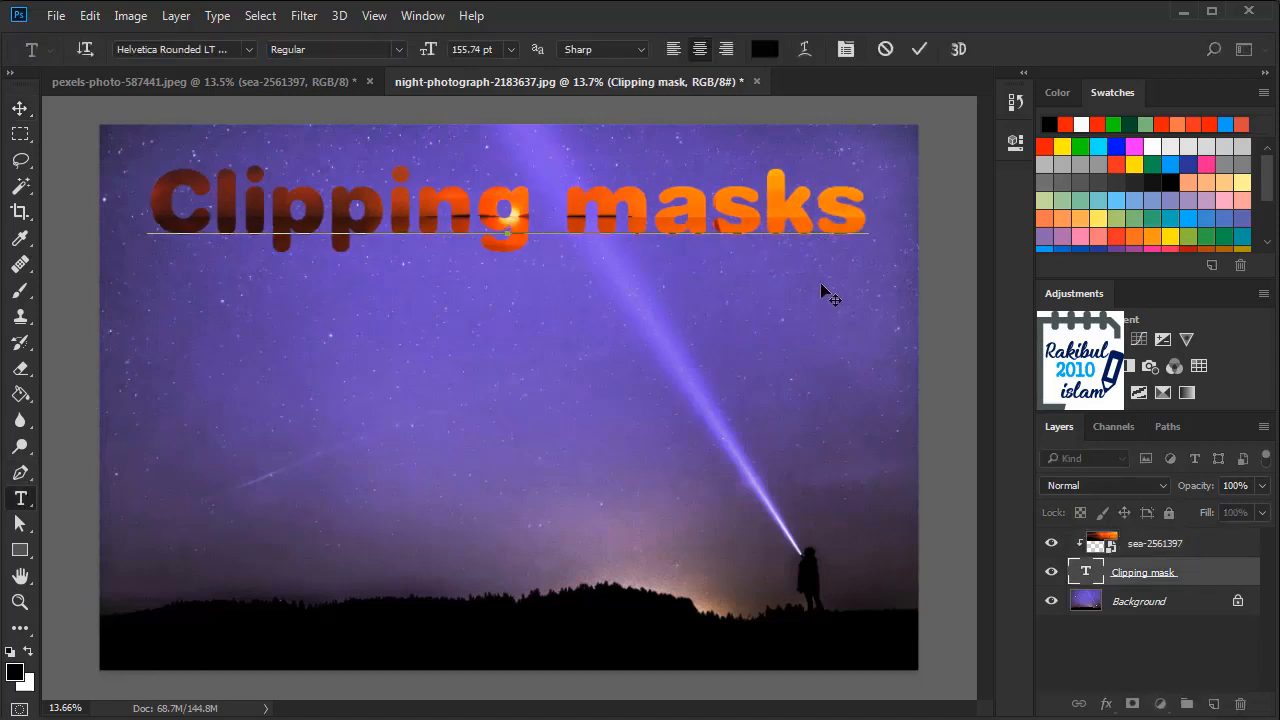
pyautogui.write('in')
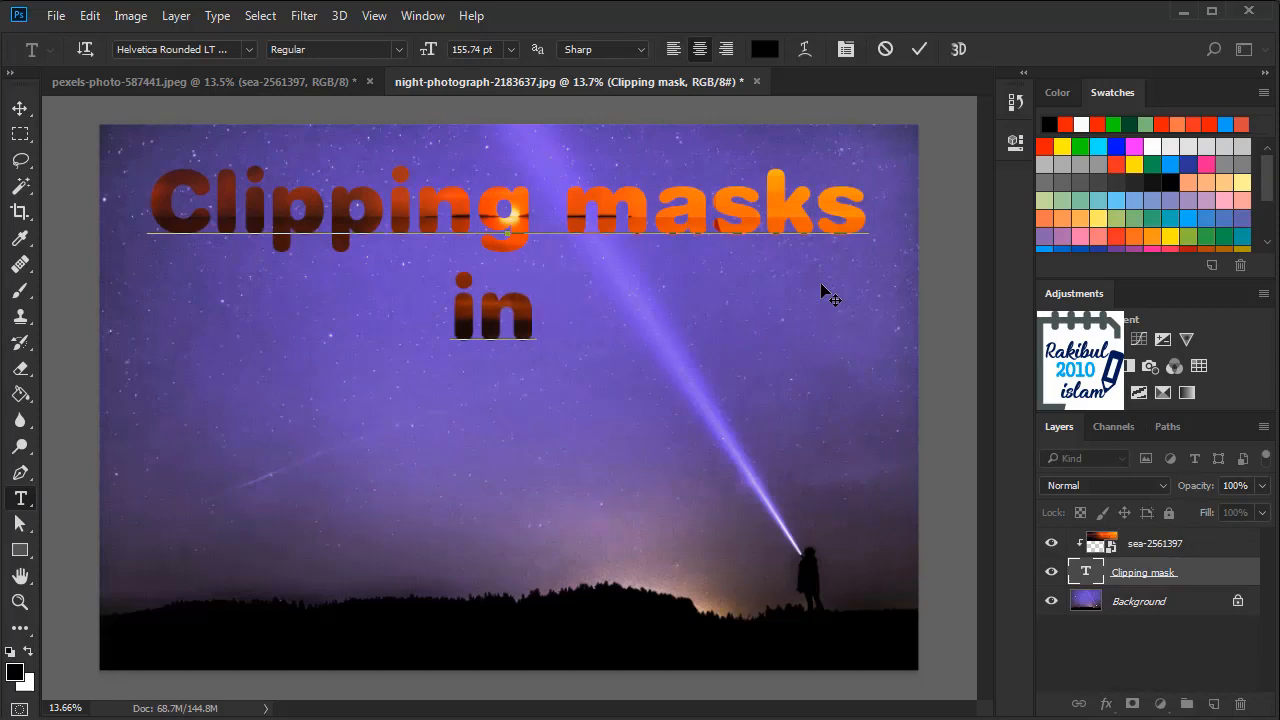
pyautogui.write('Photoshop')
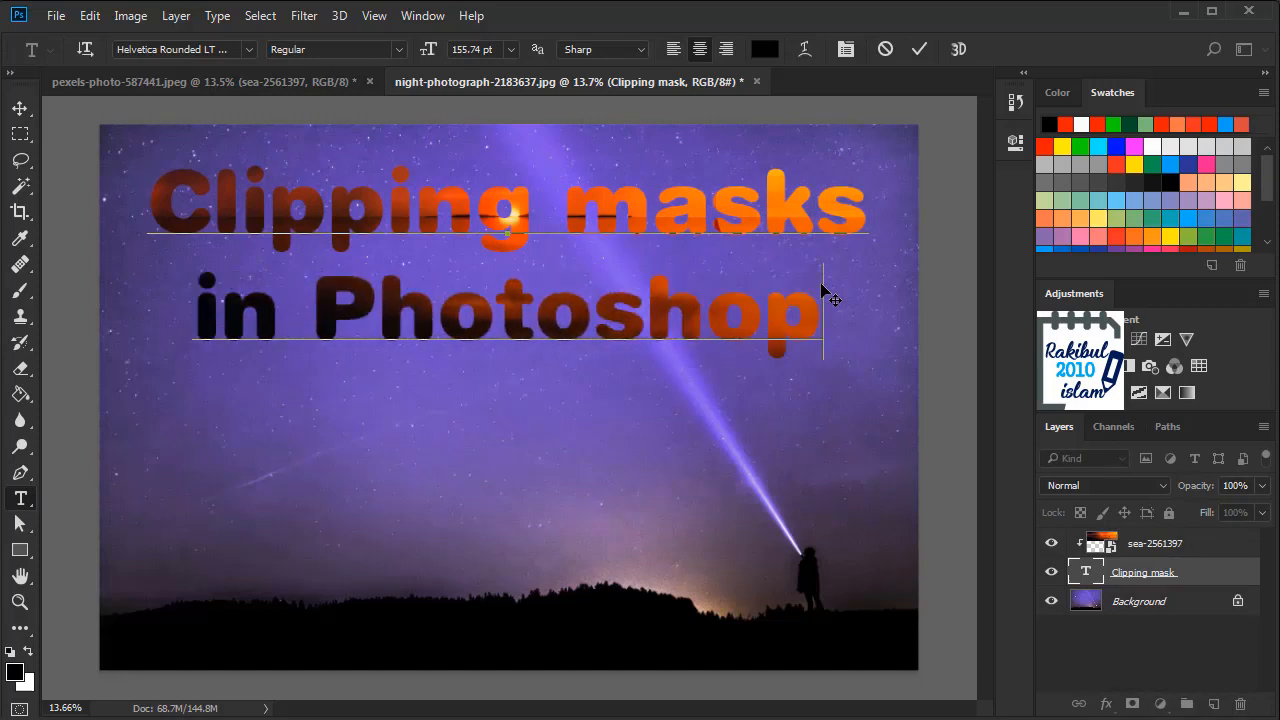
pyautogui.click(20, 108)
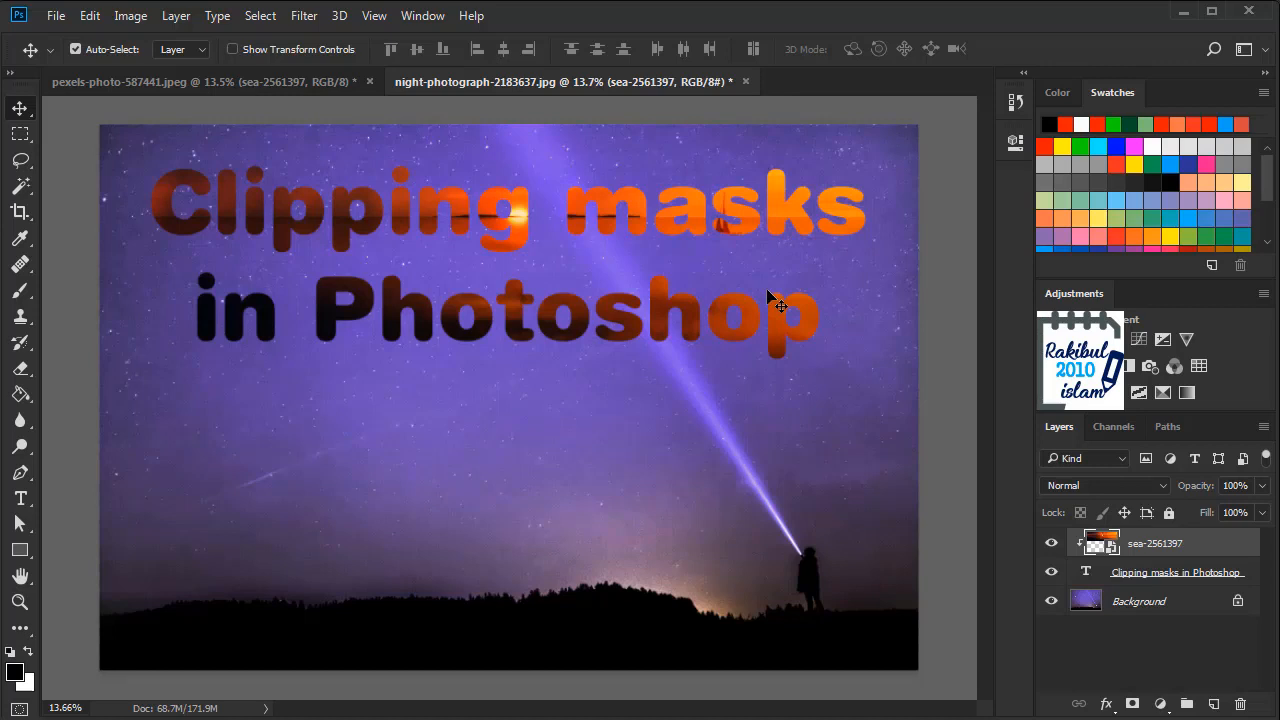
pyautogui.moveTo(547, 343)
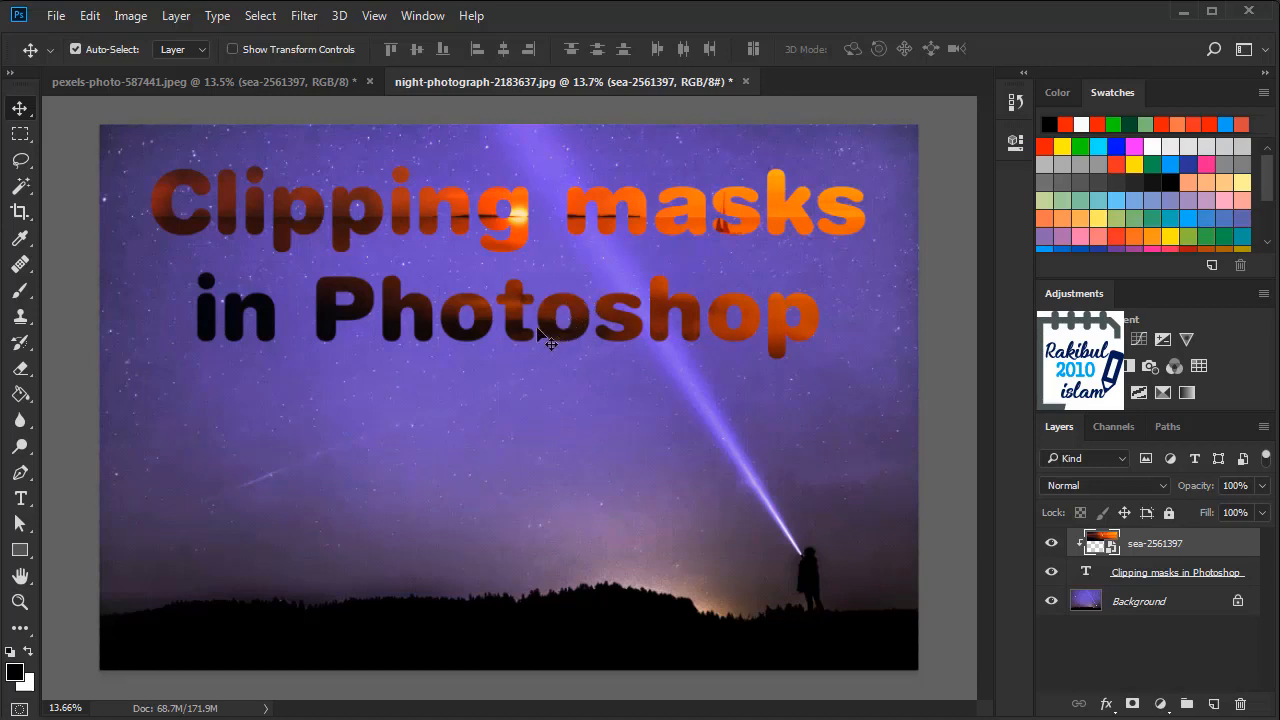
pyautogui.moveTo(505, 415)
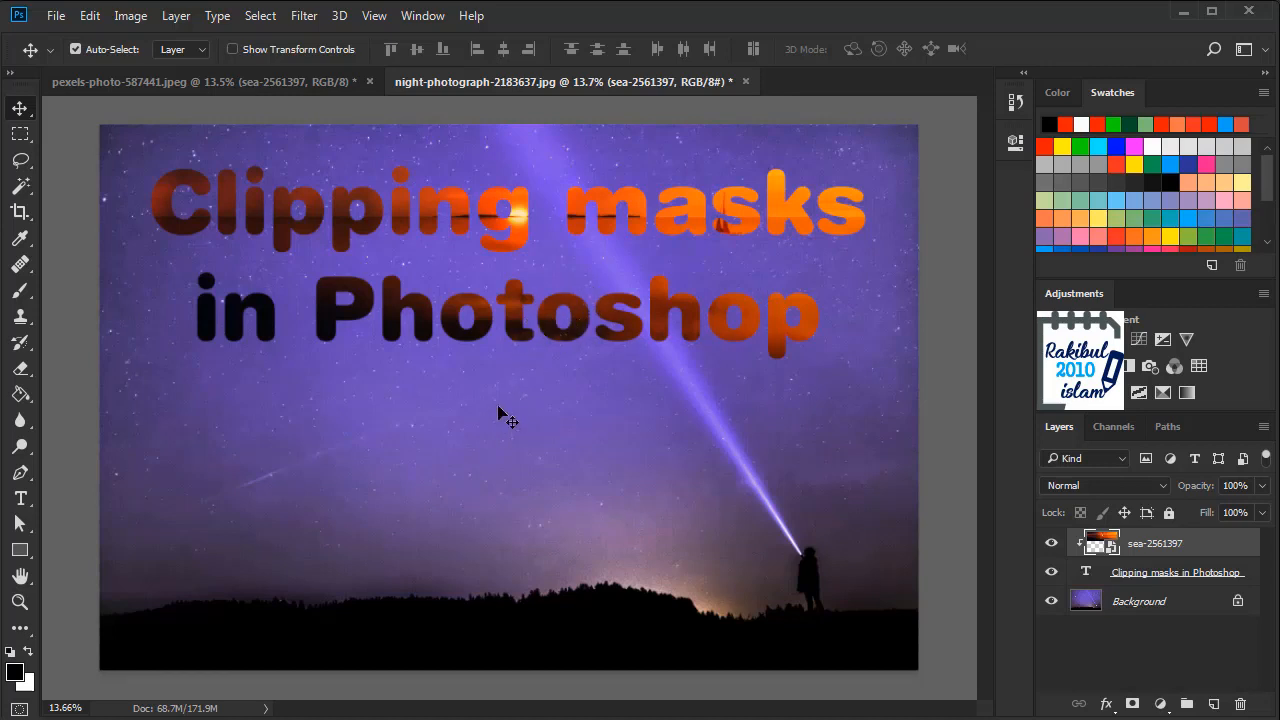
pyautogui.moveTo(520, 268)
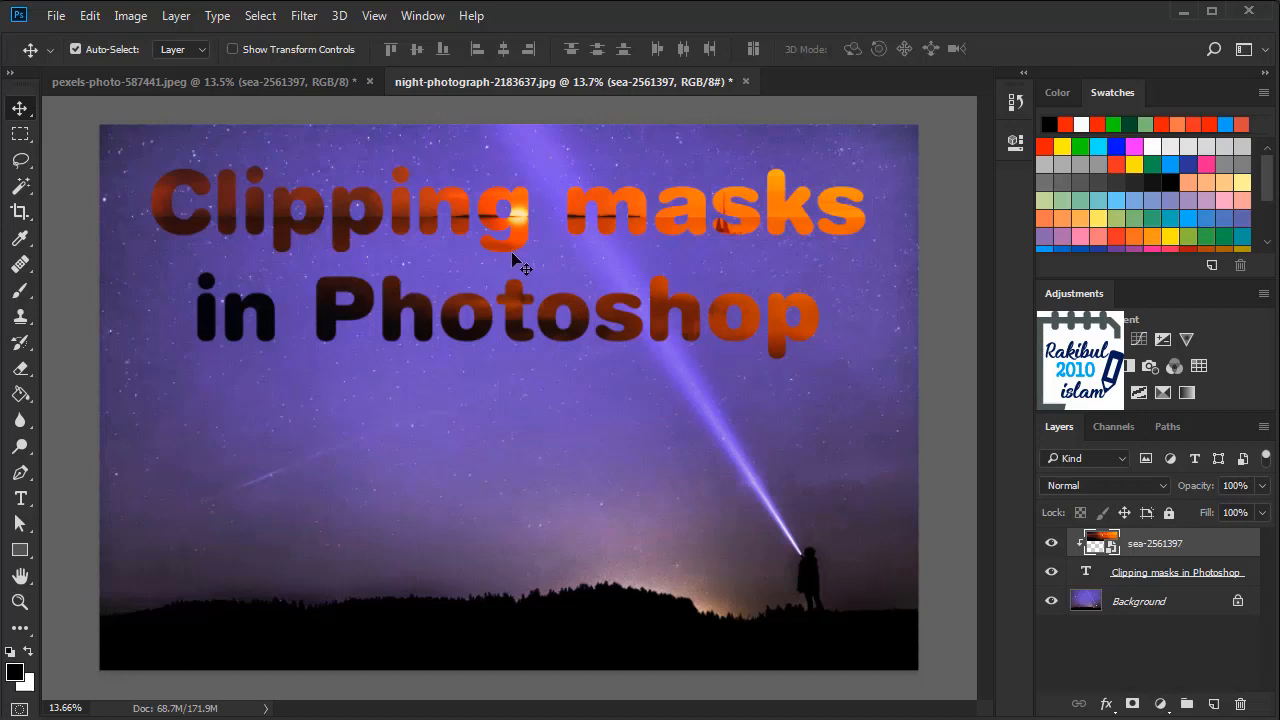
pyautogui.moveTo(503, 258)
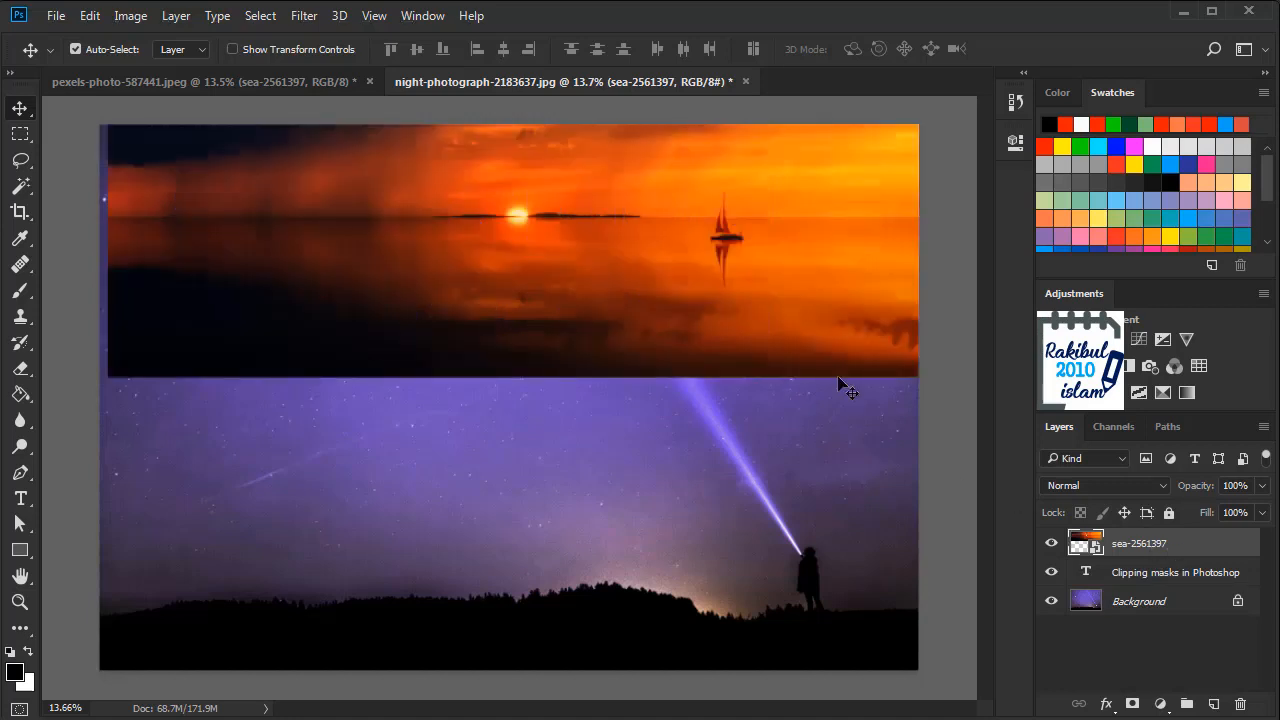
pyautogui.moveTo(793, 305)
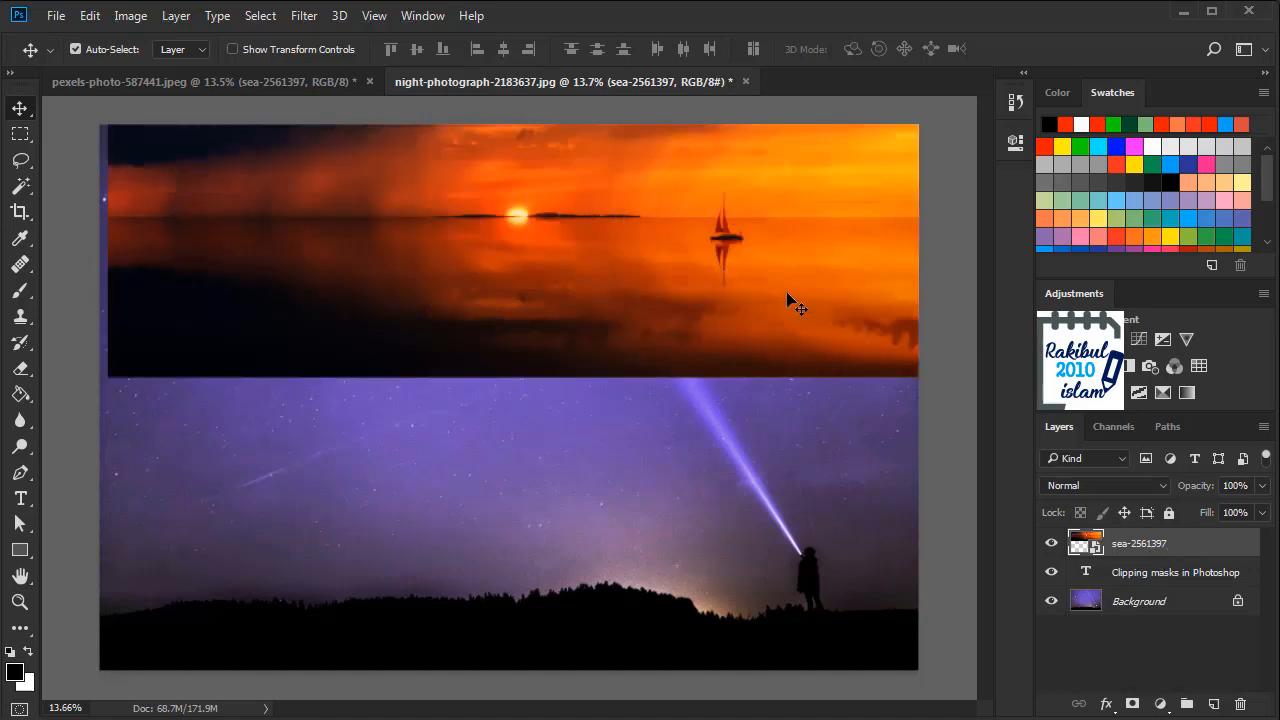
pyautogui.moveTo(705, 280)
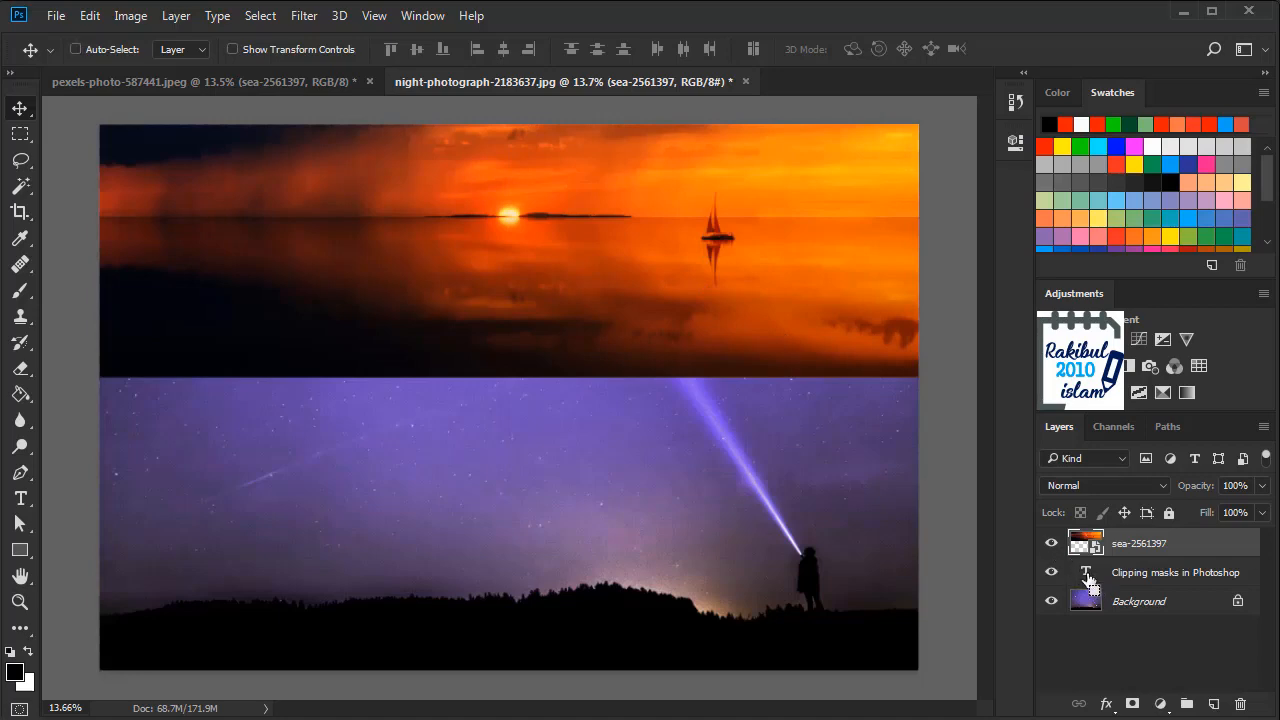
# Step: Load the title letters' shape as a selection from the text layer thumbnail
pyautogui.click(1086, 572)
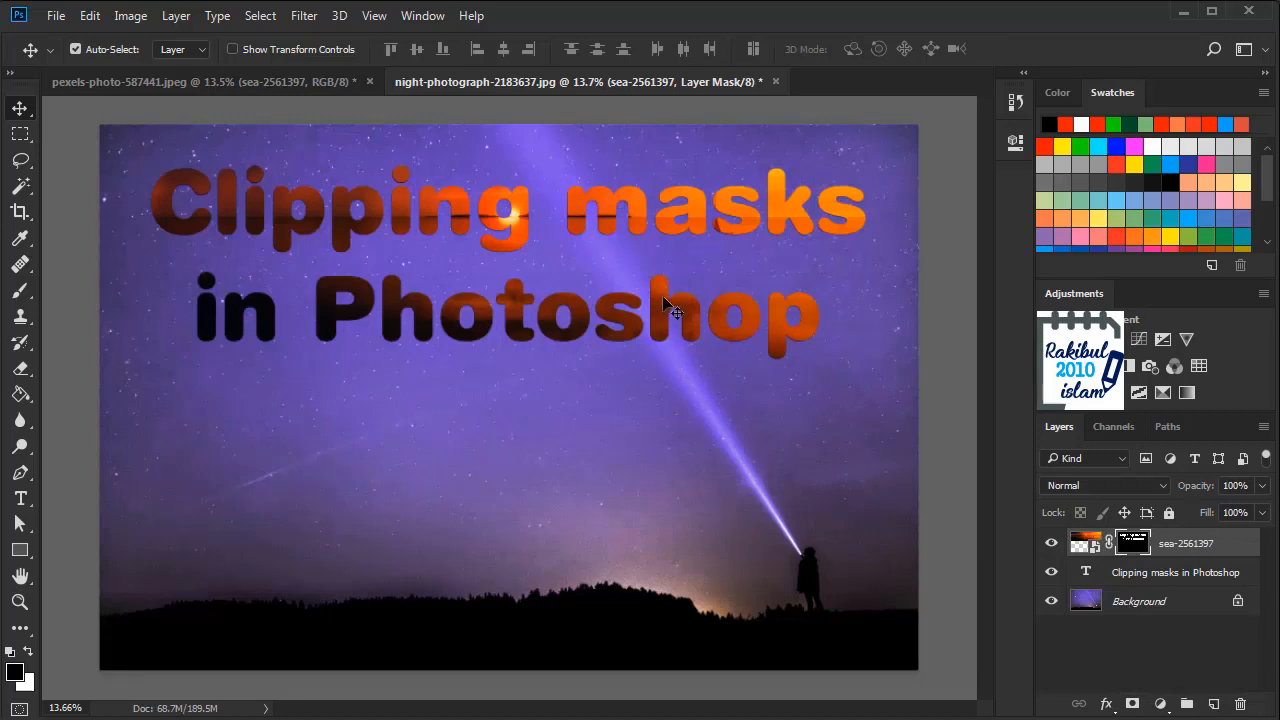
pyautogui.moveTo(955, 560)
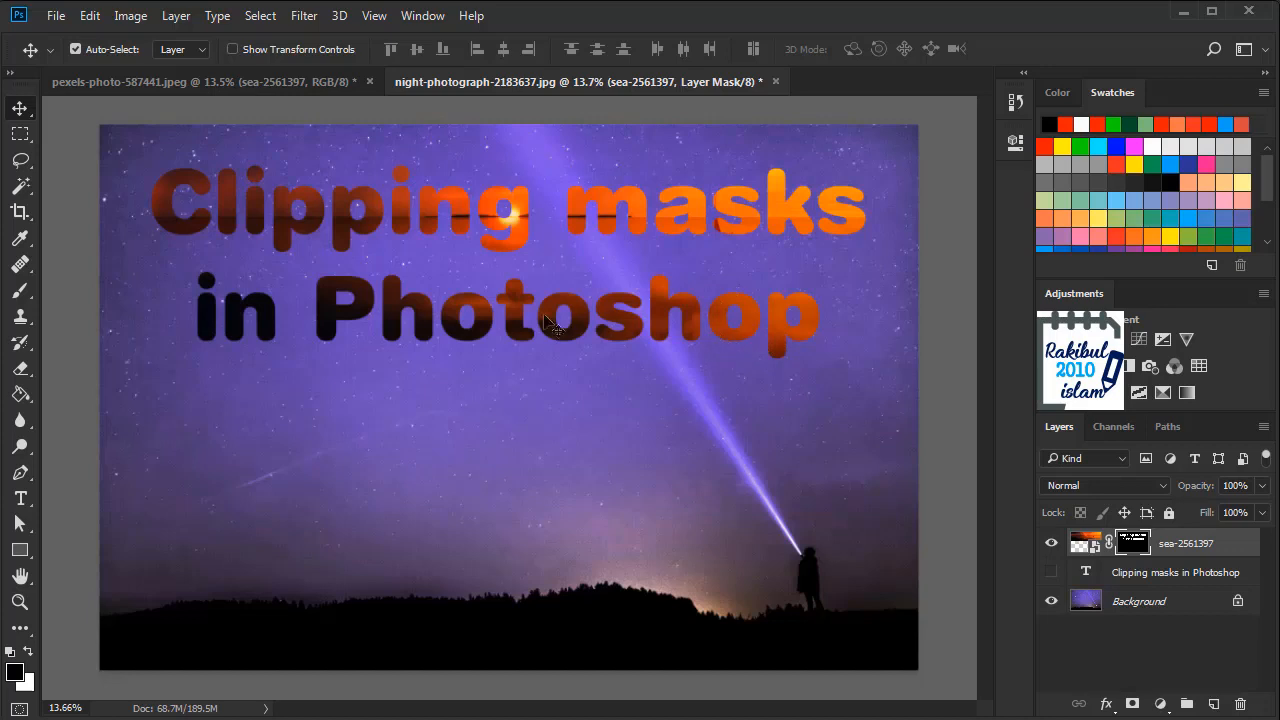
pyautogui.moveTo(48, 493)
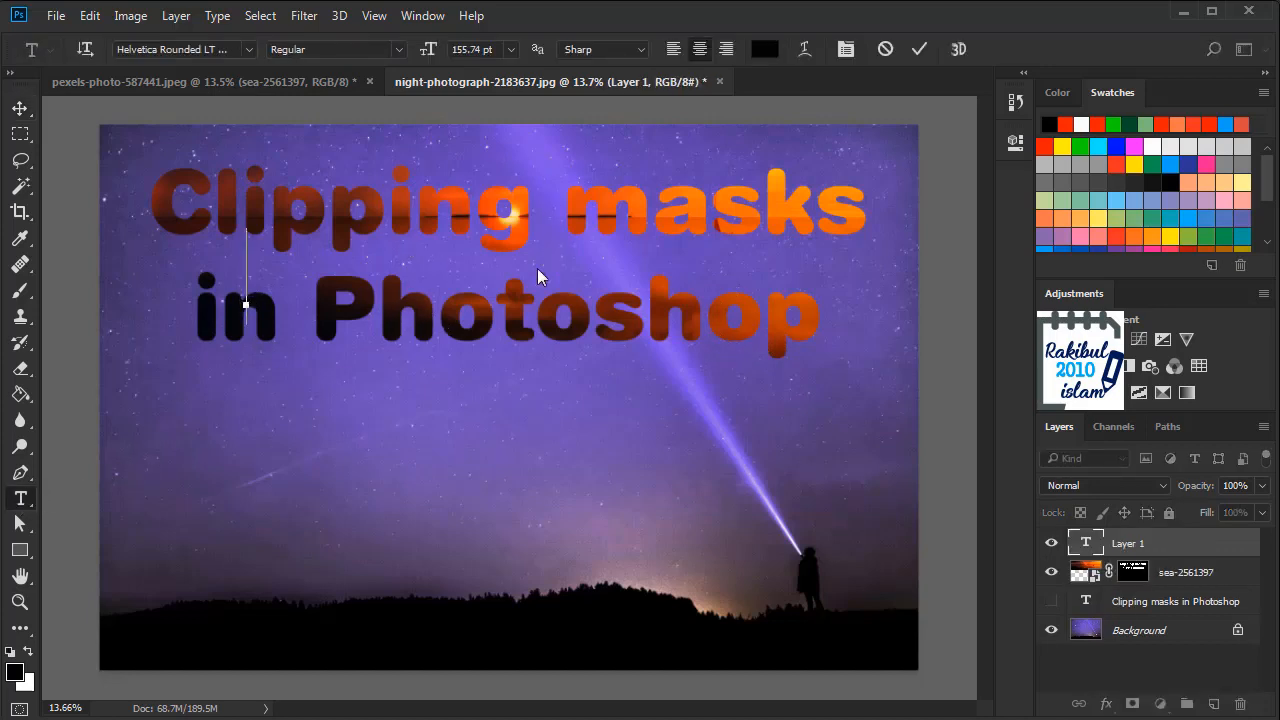
pyautogui.click(18, 108)
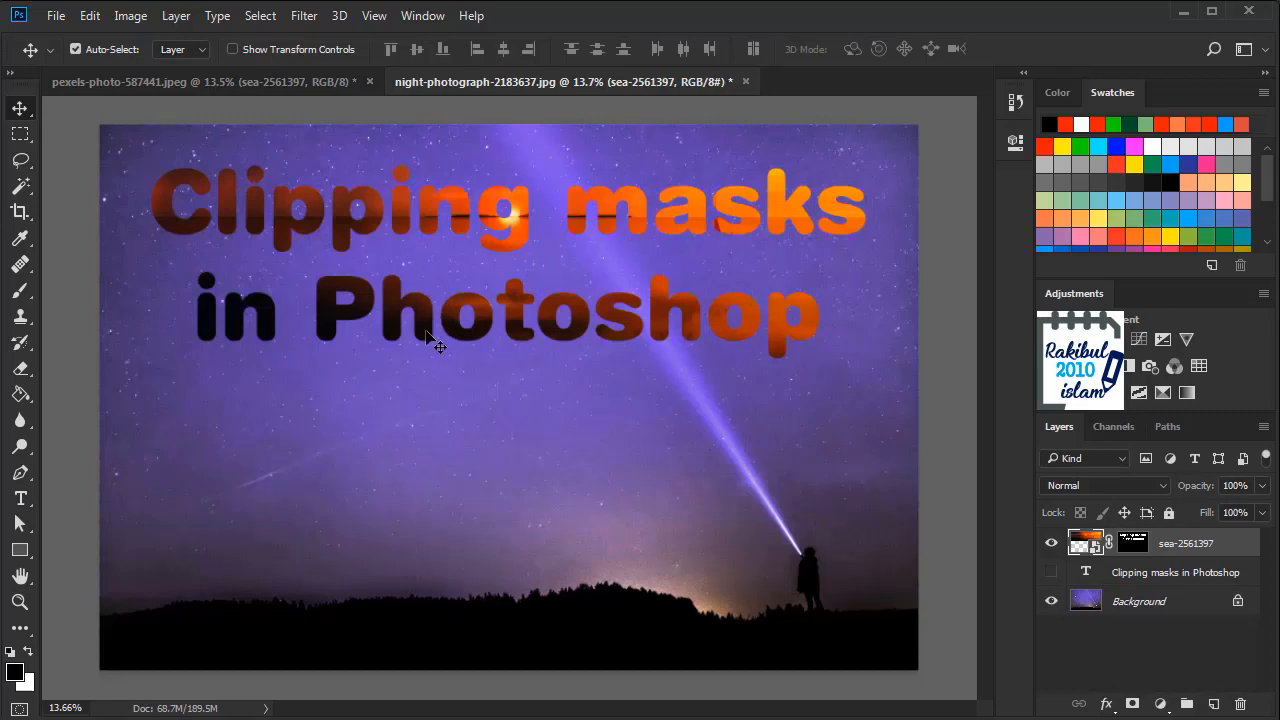
pyautogui.moveTo(455, 255)
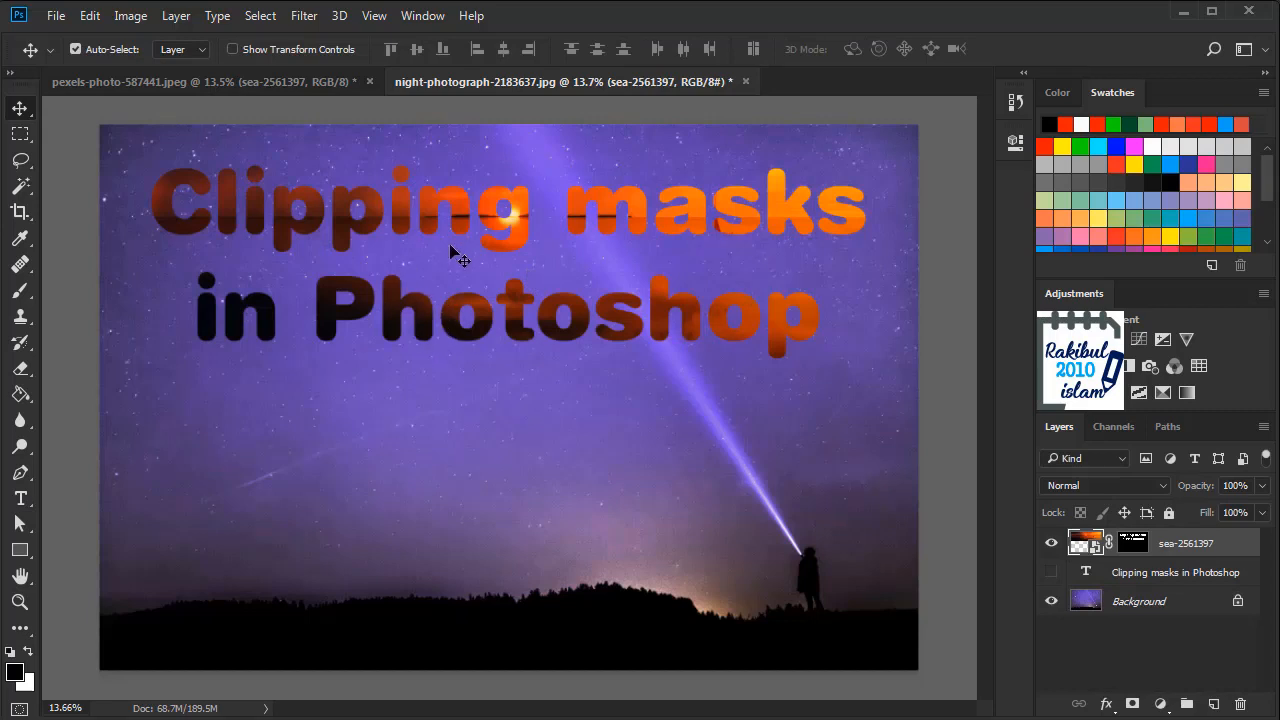
pyautogui.moveTo(528, 232)
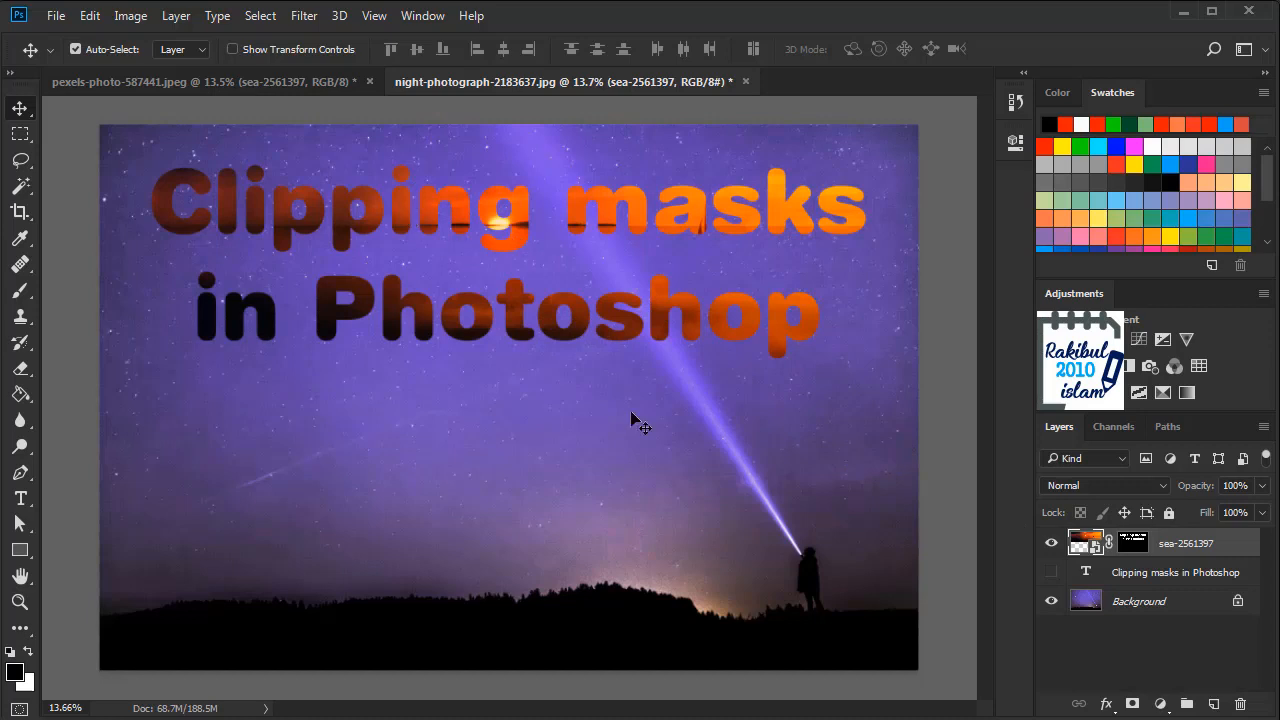
pyautogui.moveTo(633, 417)
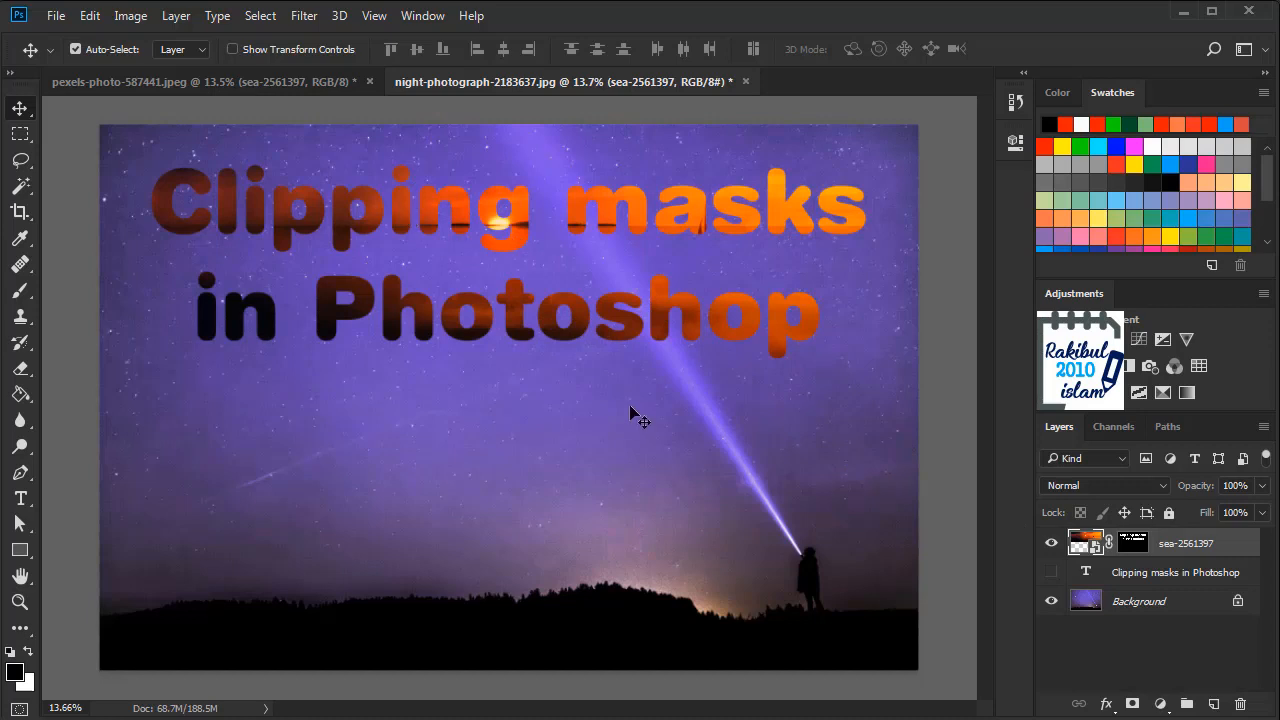
pyautogui.moveTo(627, 414)
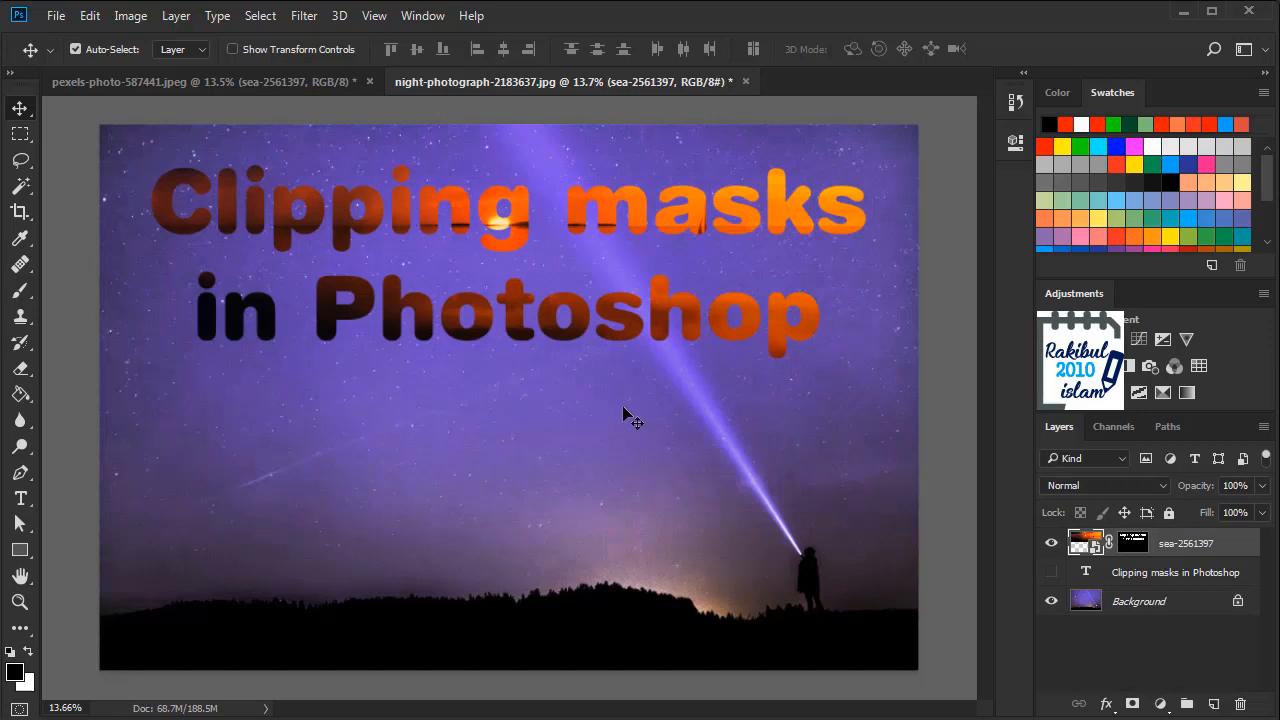
pyautogui.moveTo(578, 382)
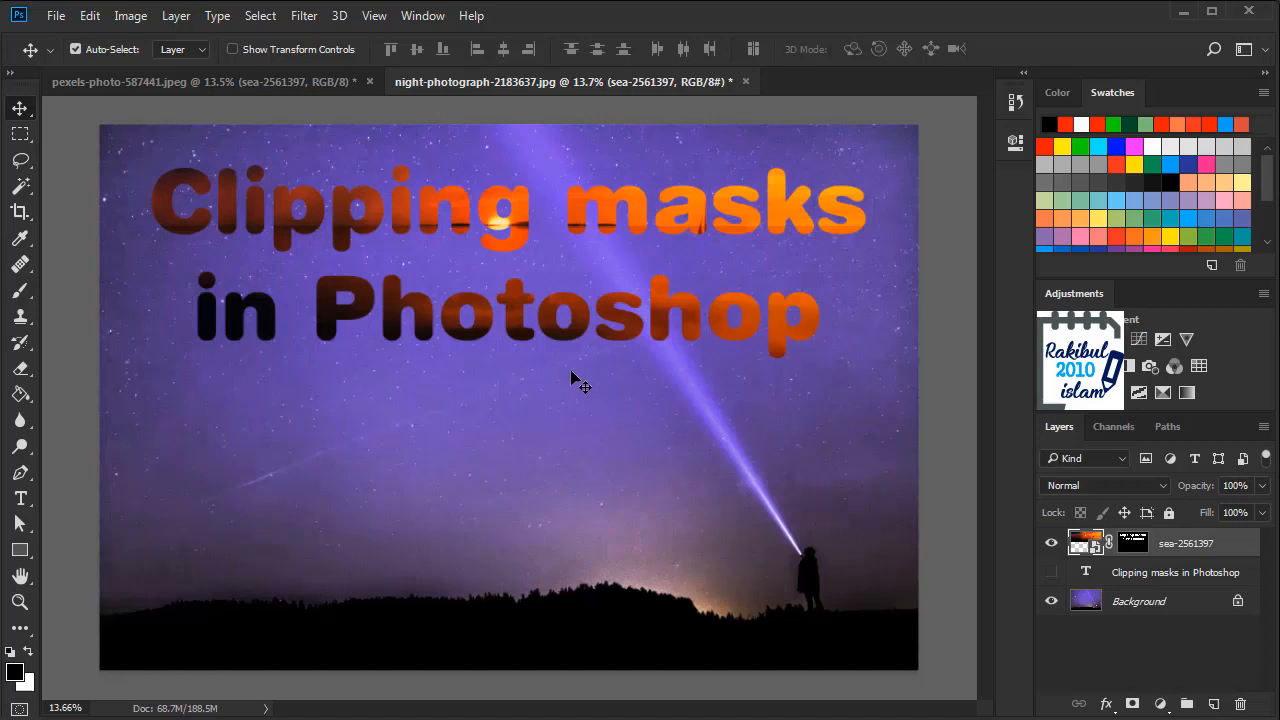
pyautogui.moveTo(610, 413)
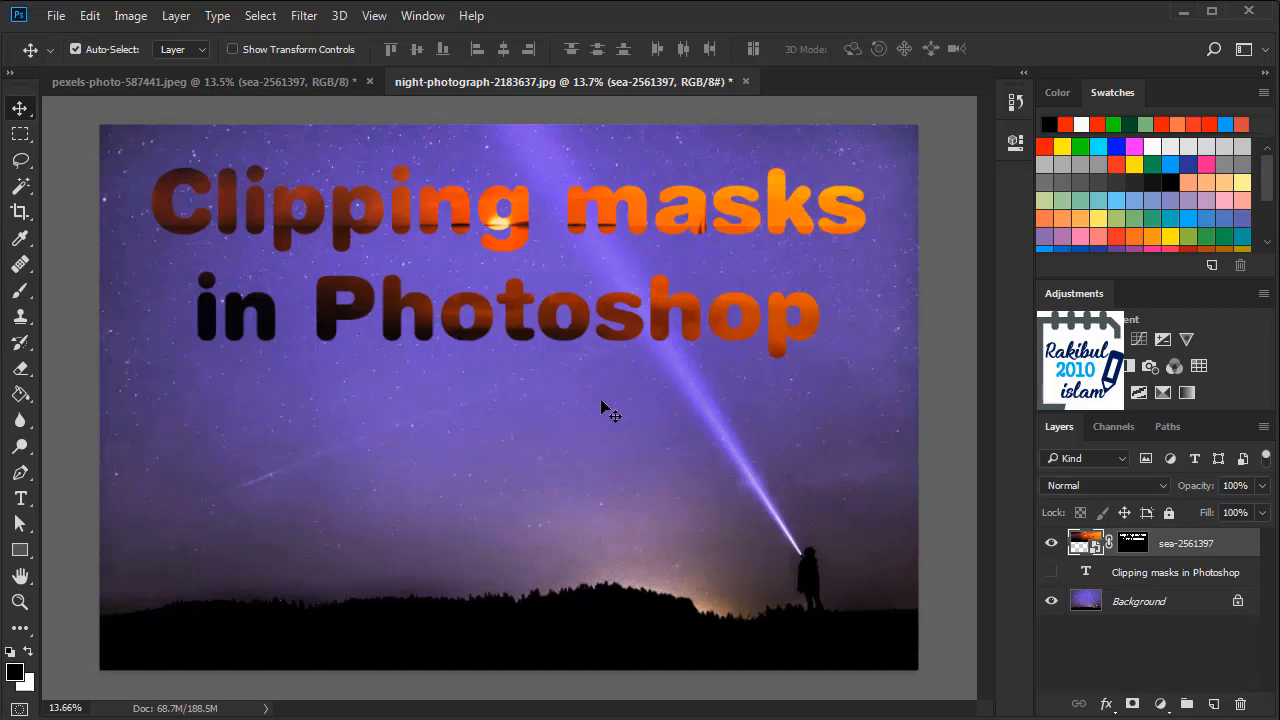
pyautogui.moveTo(512, 285)
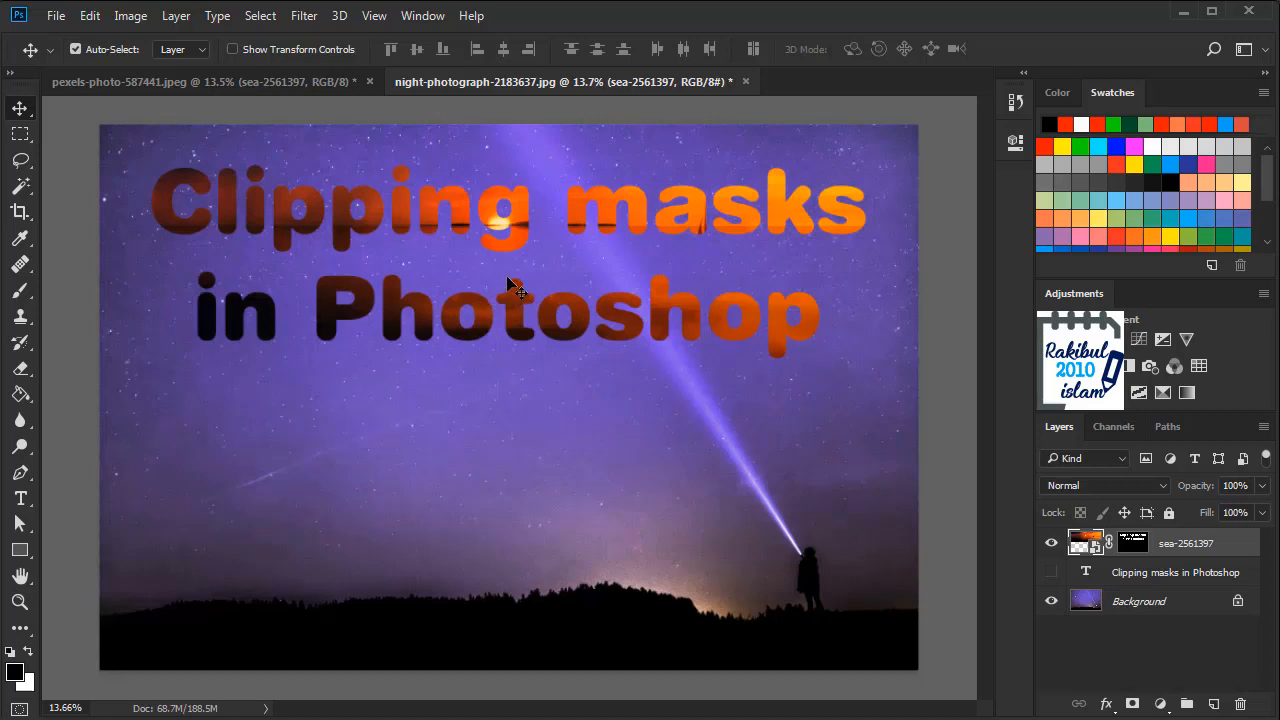
pyautogui.moveTo(595, 310)
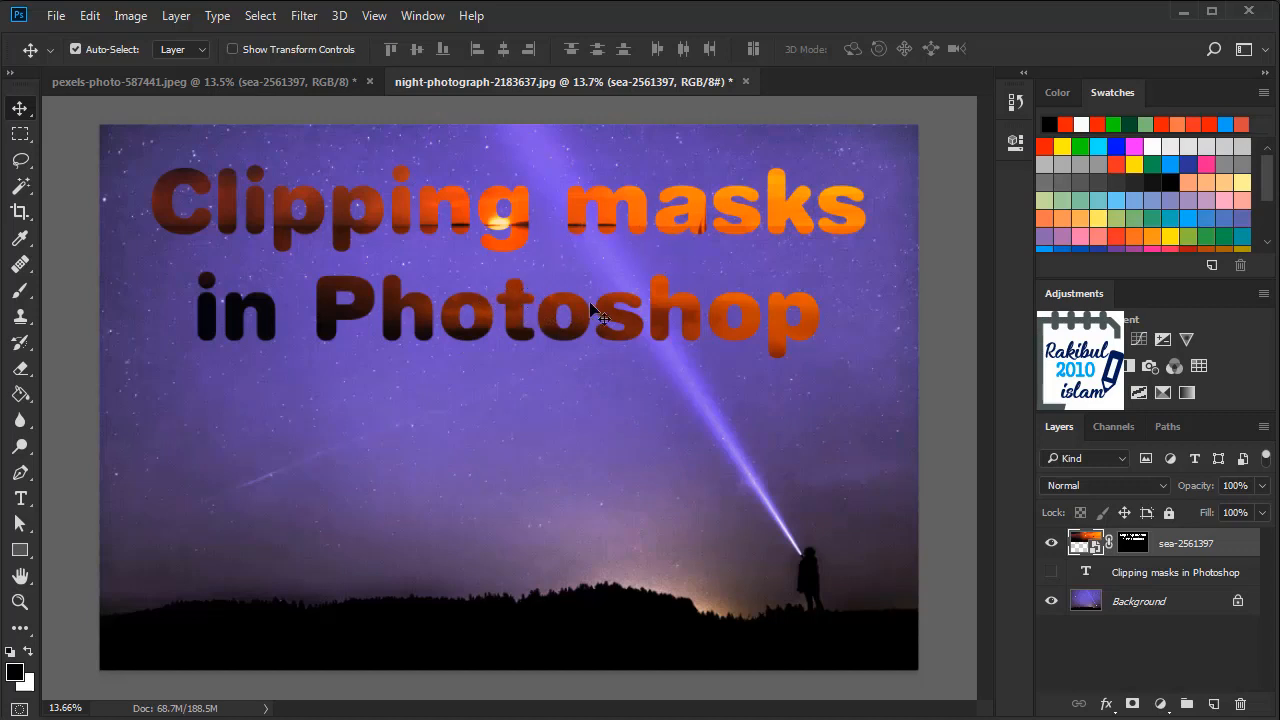
pyautogui.moveTo(595, 365)
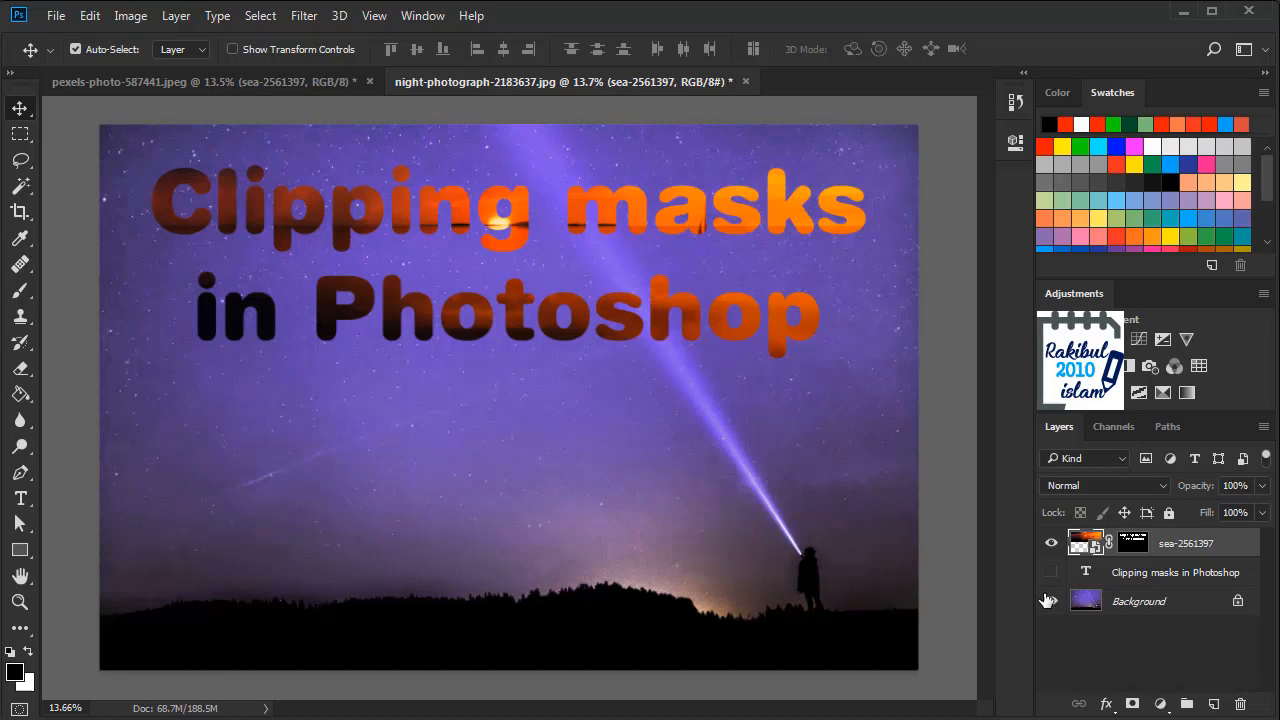
# Step: Add an Invert adjustment layer on top and dismiss its Properties panel
pyautogui.click(1050, 600)
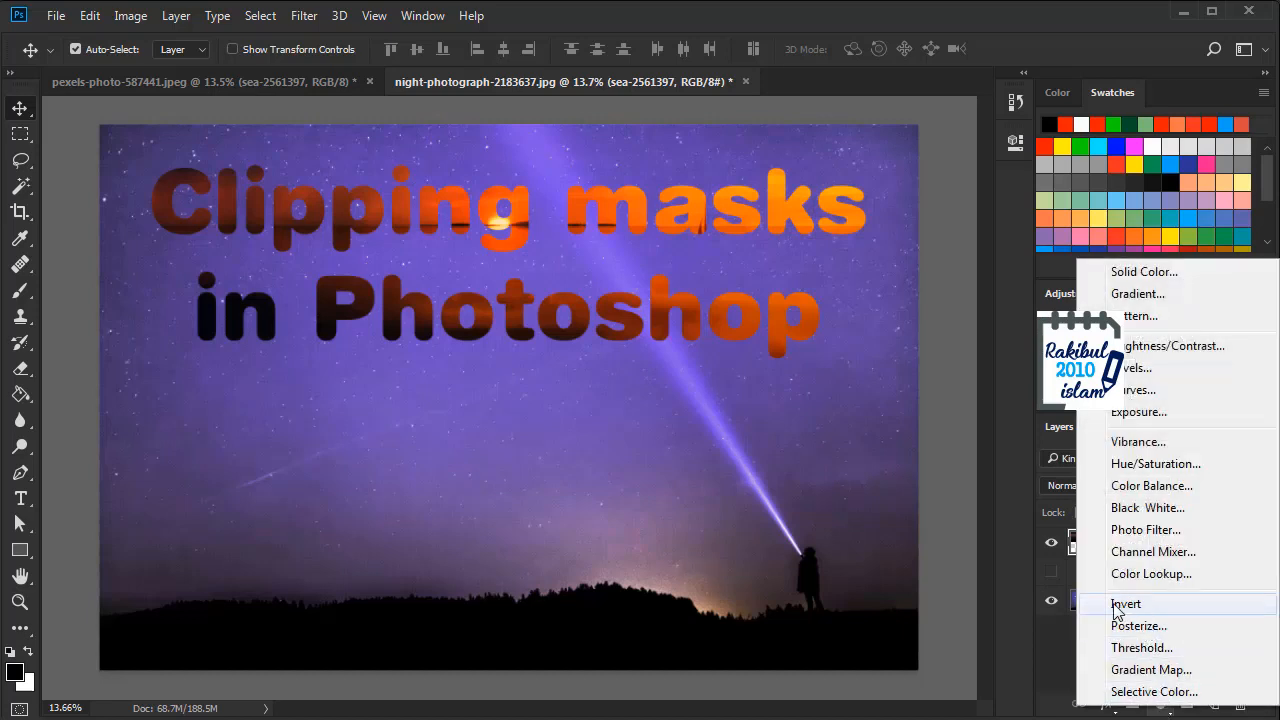
pyautogui.click(1126, 603)
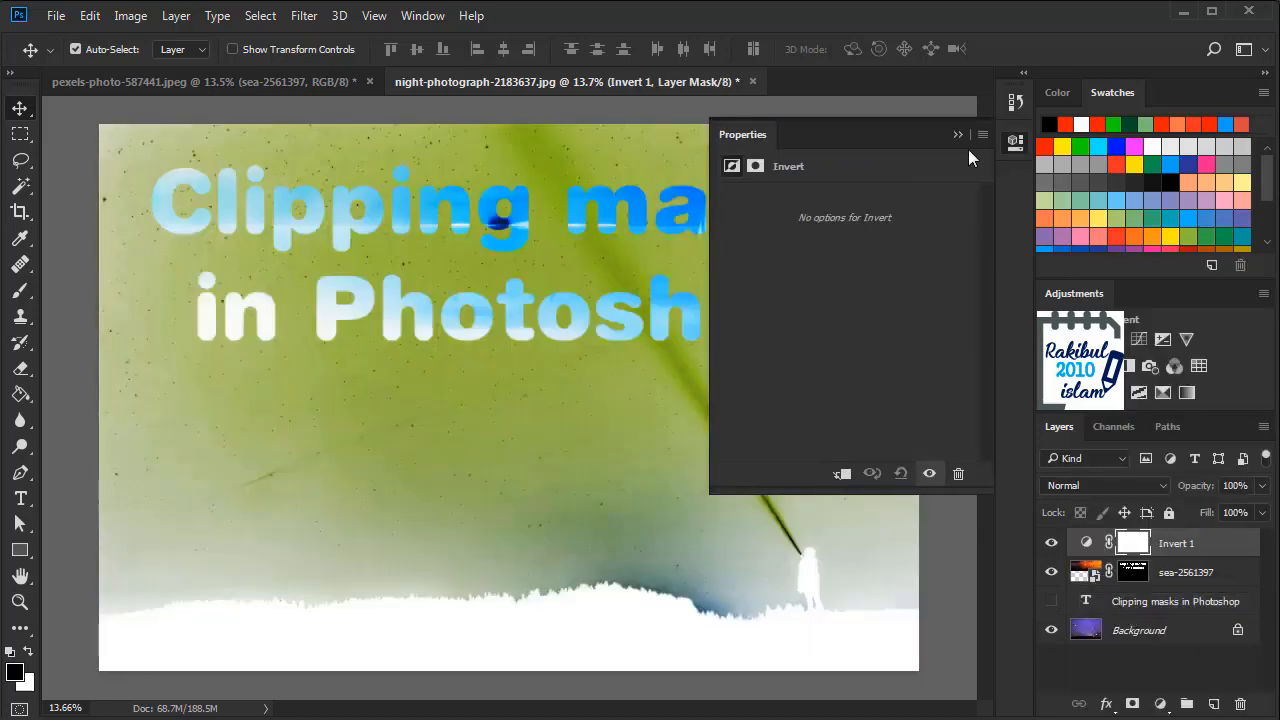
pyautogui.click(957, 134)
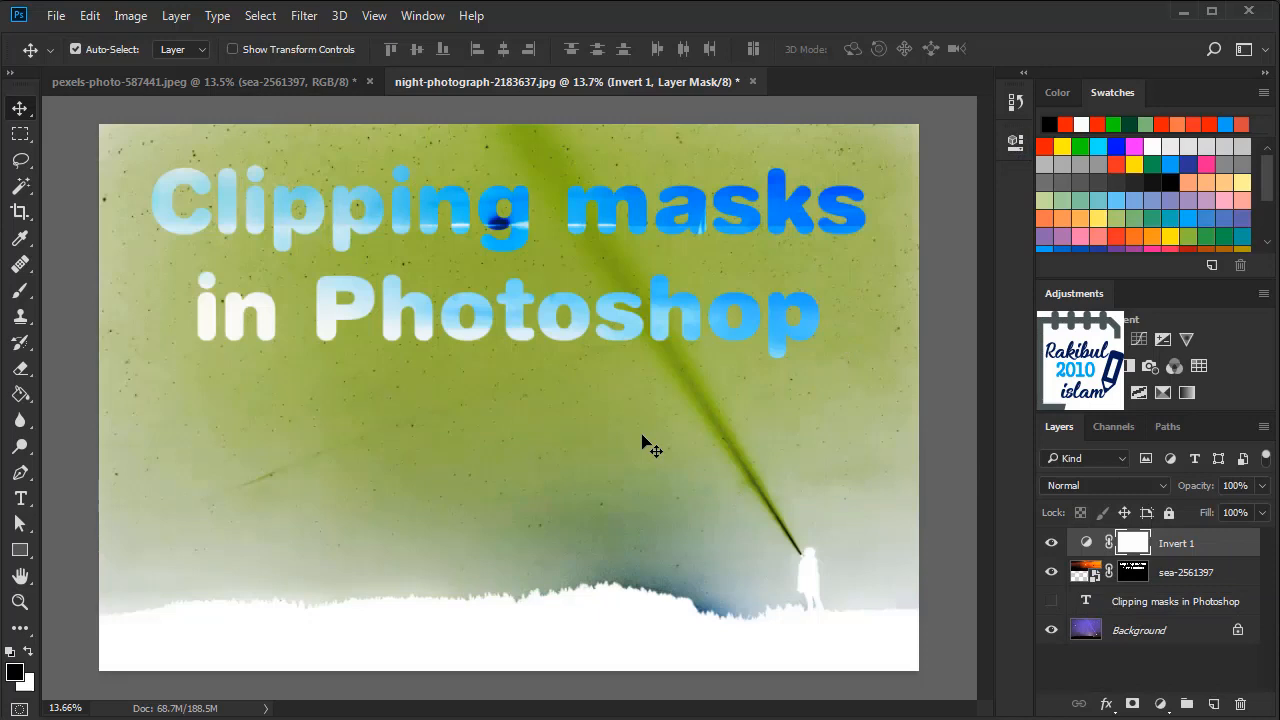
pyautogui.moveTo(1006, 484)
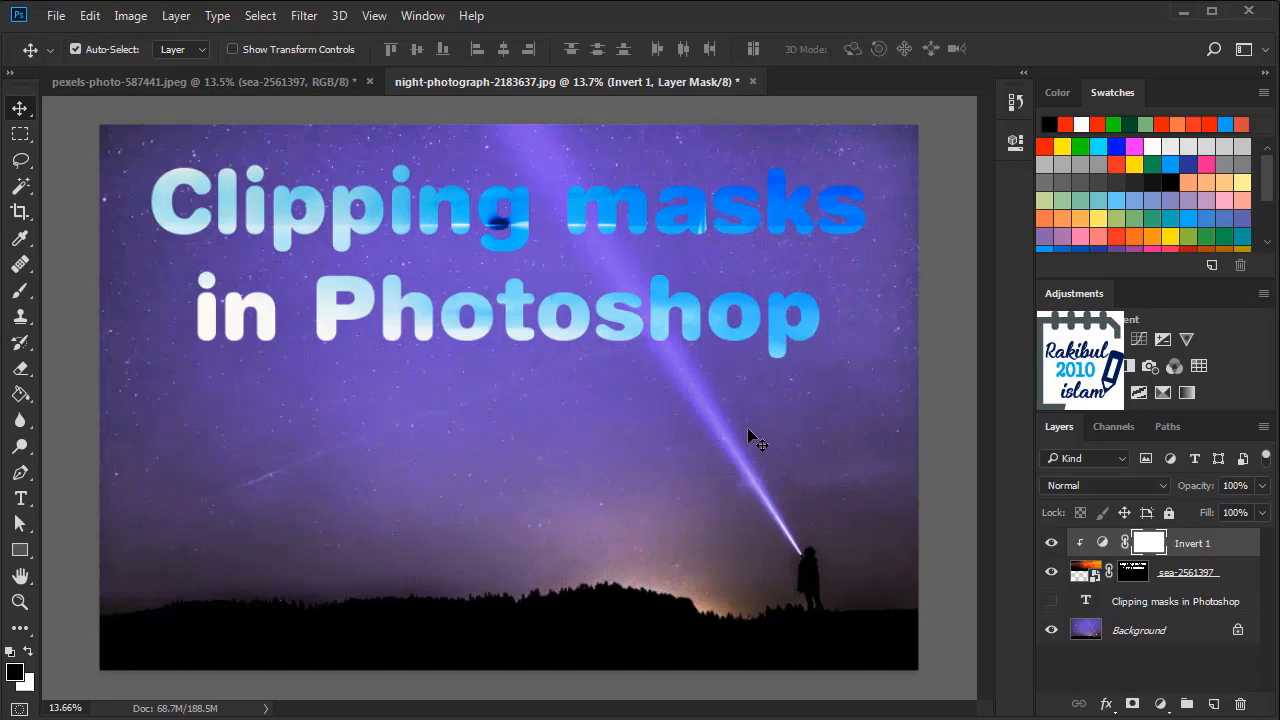
# Step: Clip the Invert 1 adjustment layer to the sea-2561397 sunset layer
pyautogui.click(1160, 704)
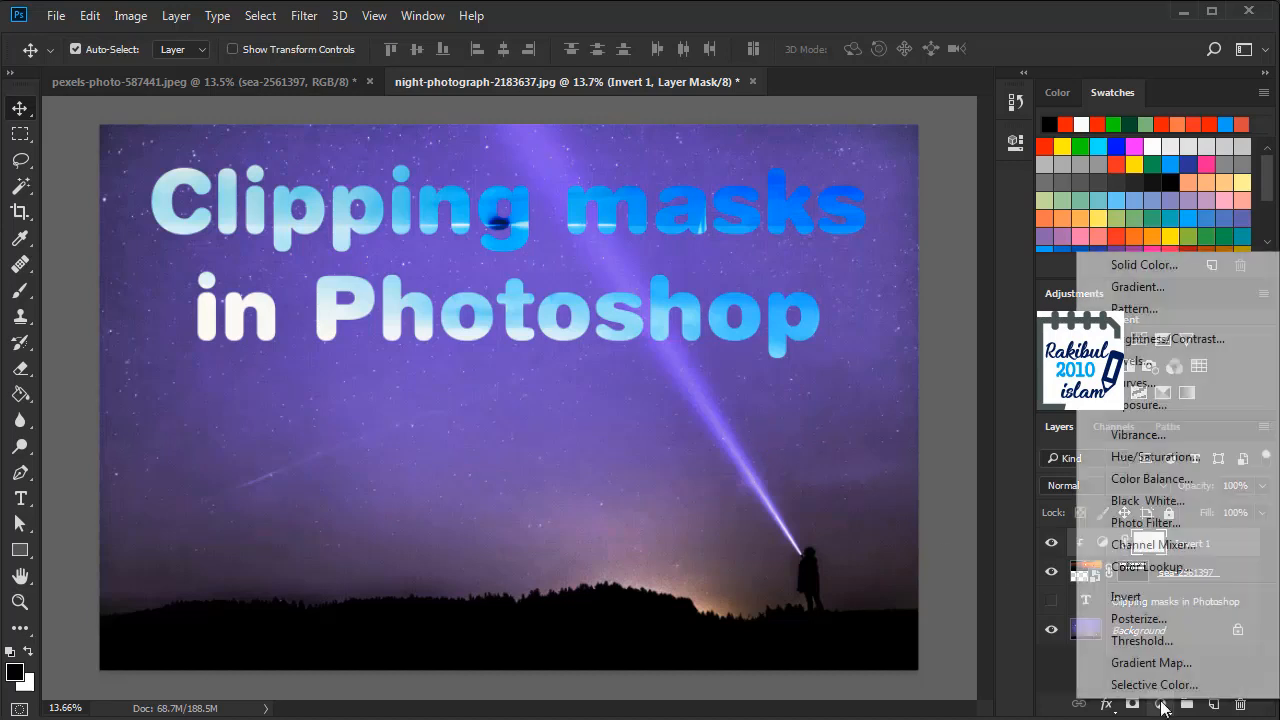